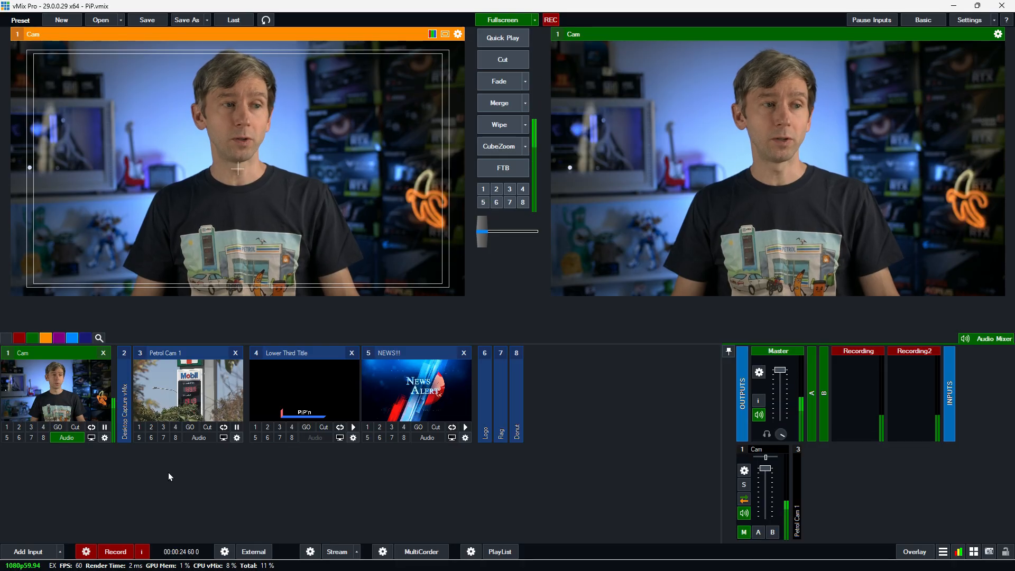
Step: Bring up the Overlay Settings window for overlay channel 4
left_click(150, 428)
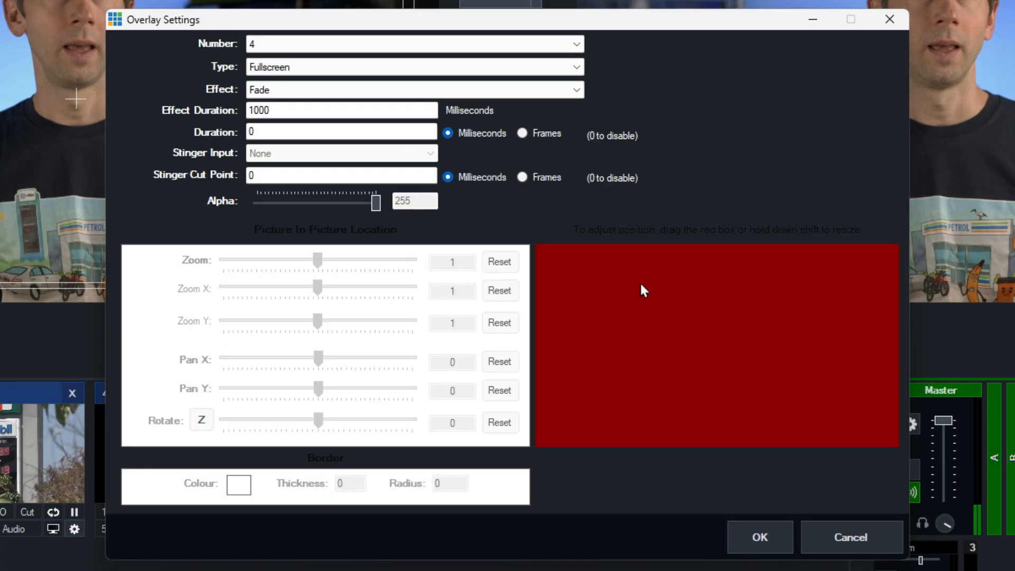
Step: Make overlay 4 a PictureInPicture type overlay
left_click(414, 43)
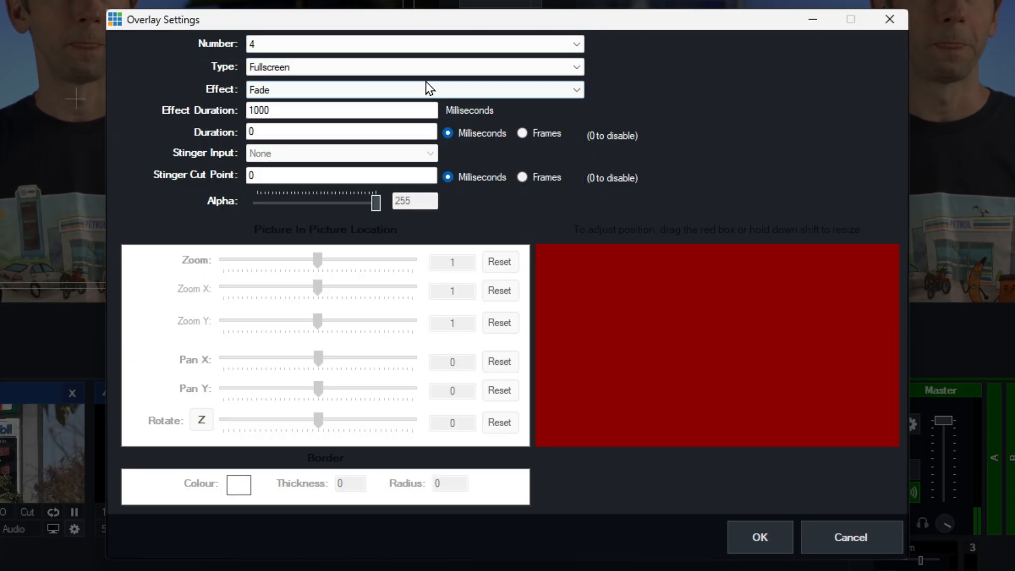
left_click(414, 66)
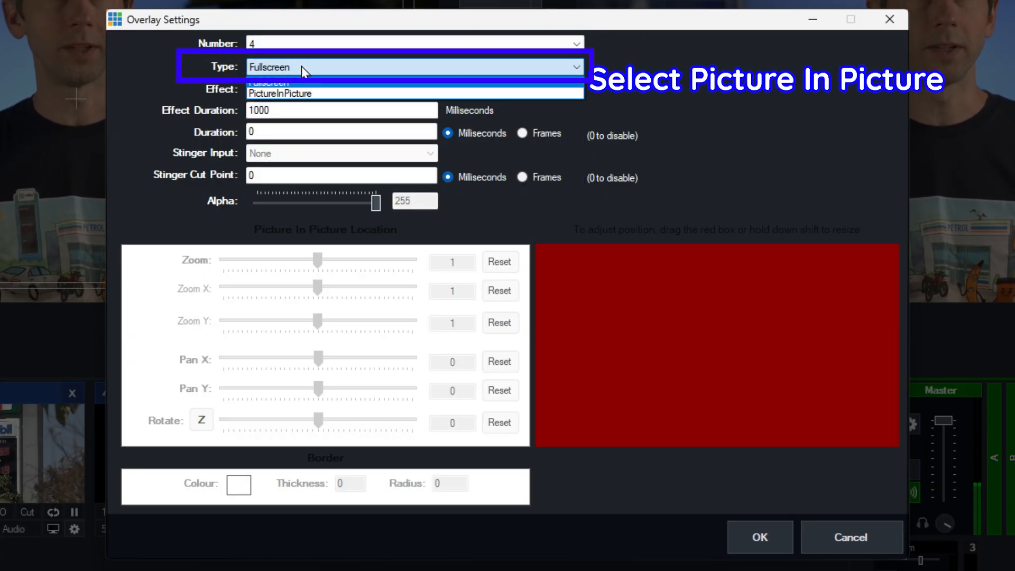
left_click(278, 93)
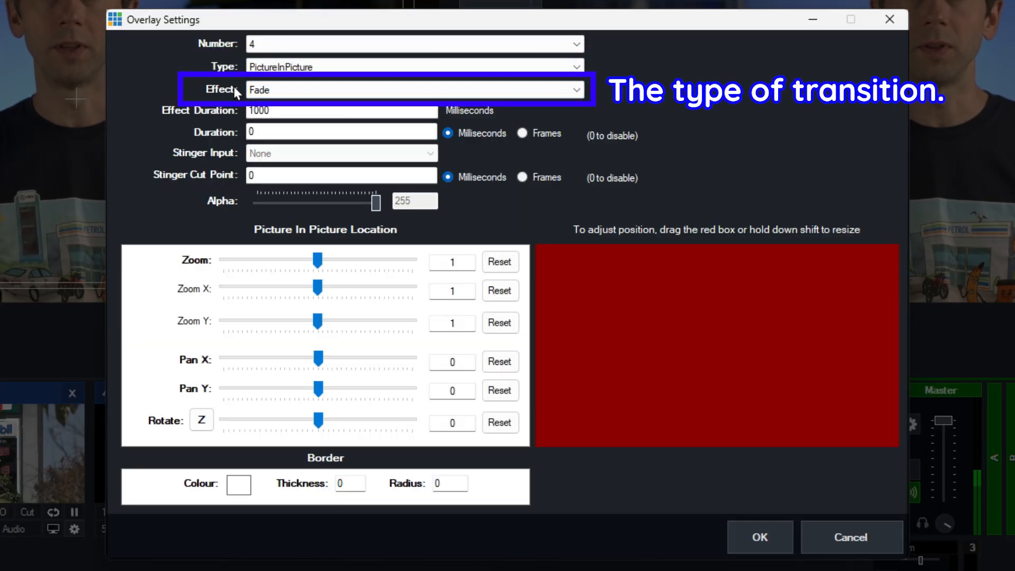
Step: Give overlay 4 an effect duration of 500 ms and an on-screen duration of 4000 ms
left_click(413, 88)
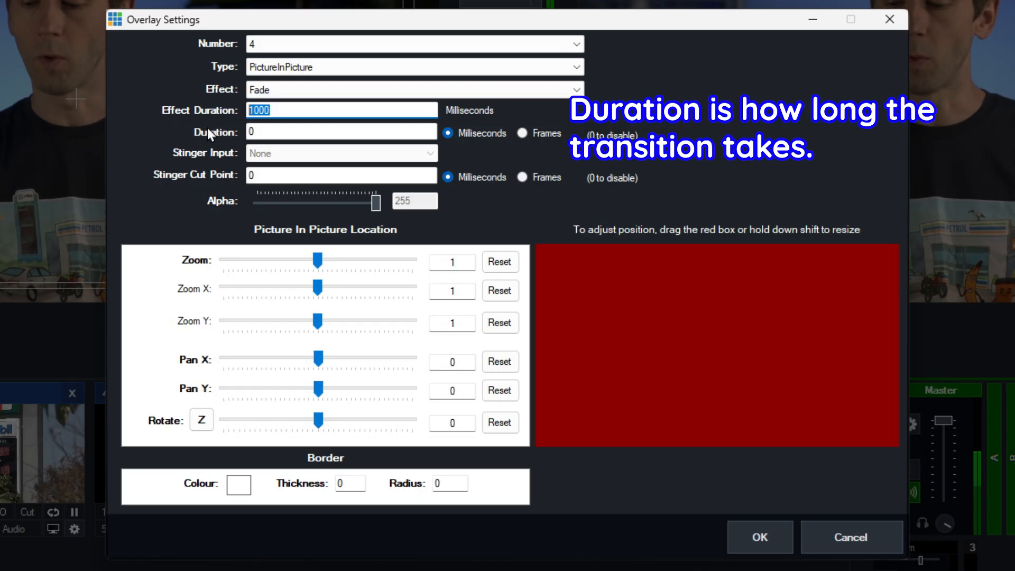
type("500")
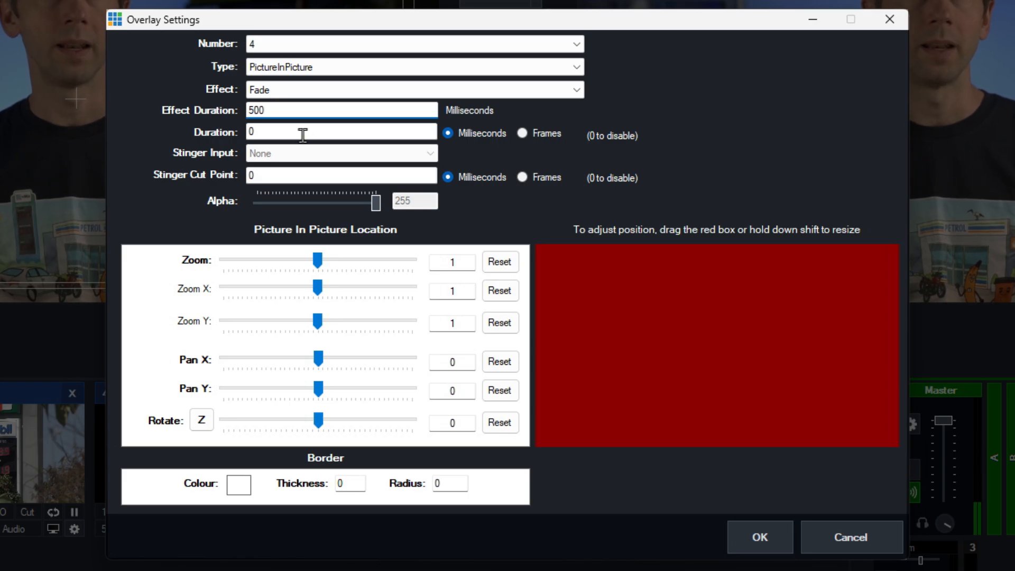
left_click(339, 132)
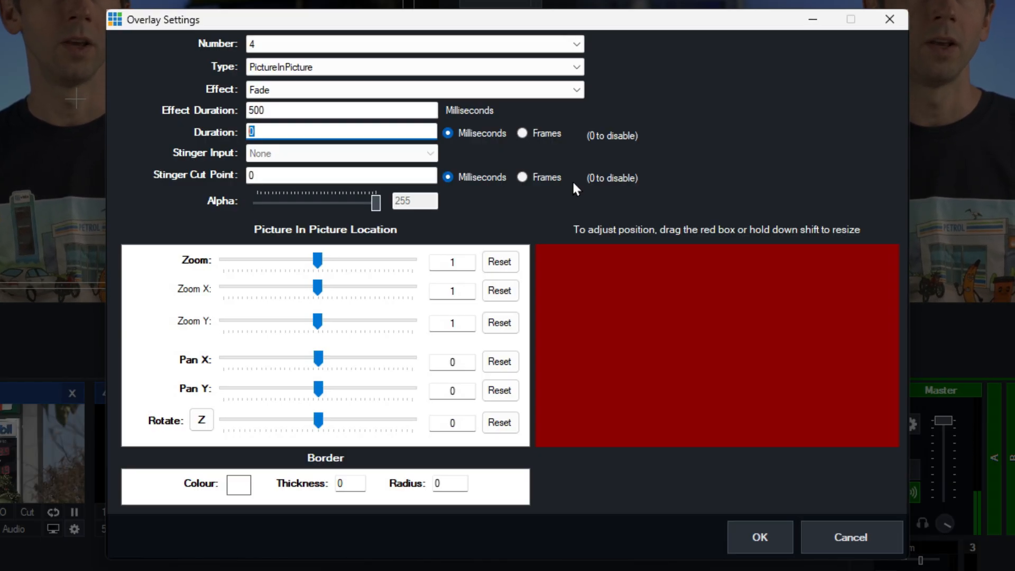
type("4")
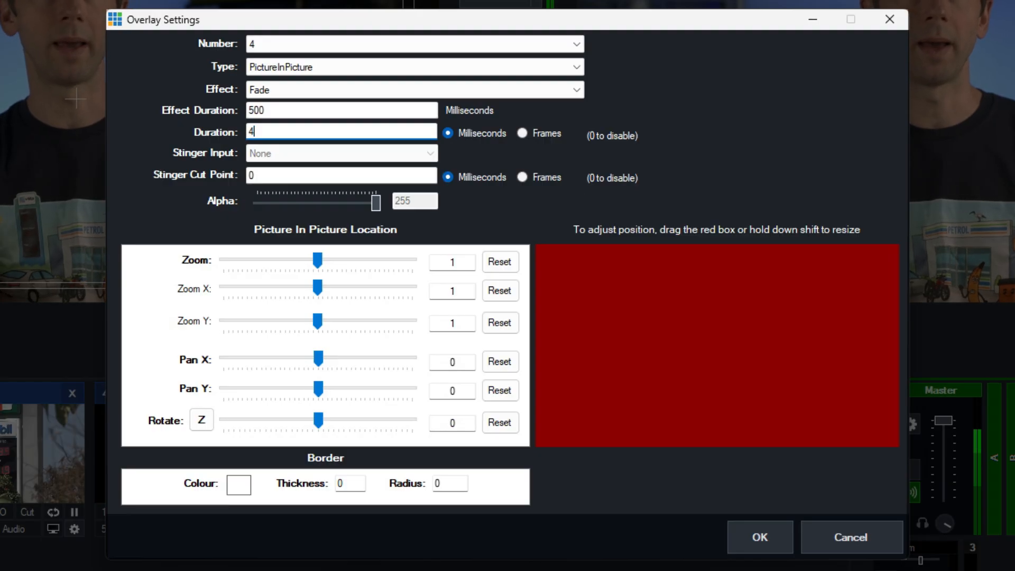
type("000")
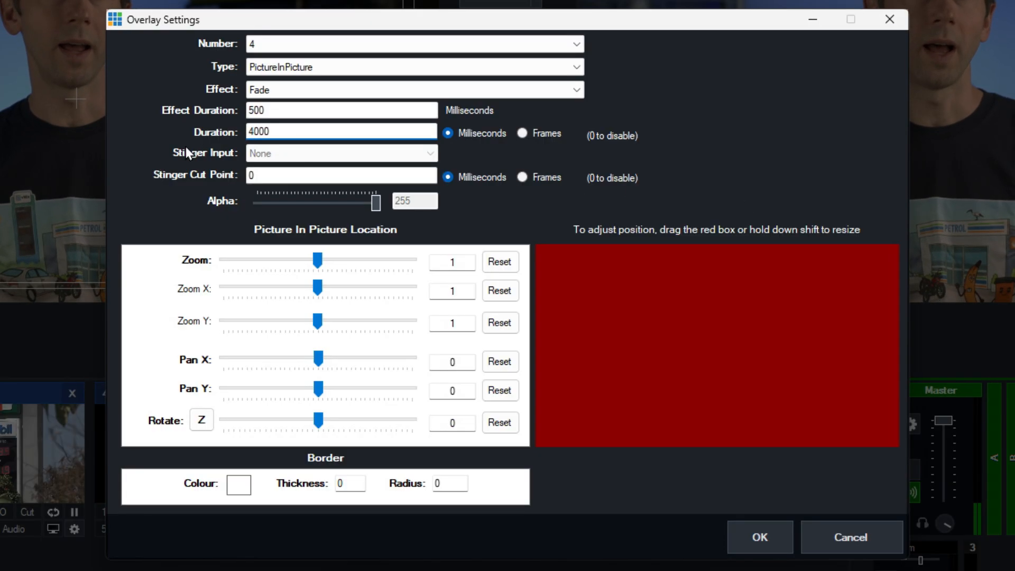
left_click(340, 132)
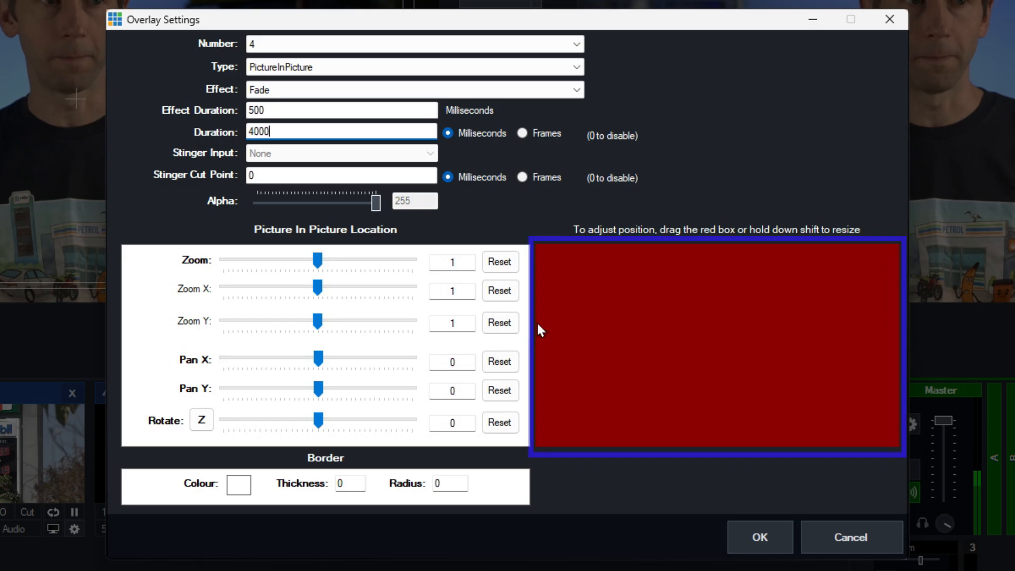
Step: Reduce the PiP zoom to about 58% and pan it lower, leaving rotation on the Z axis
left_click_drag(318, 260, 312, 260)
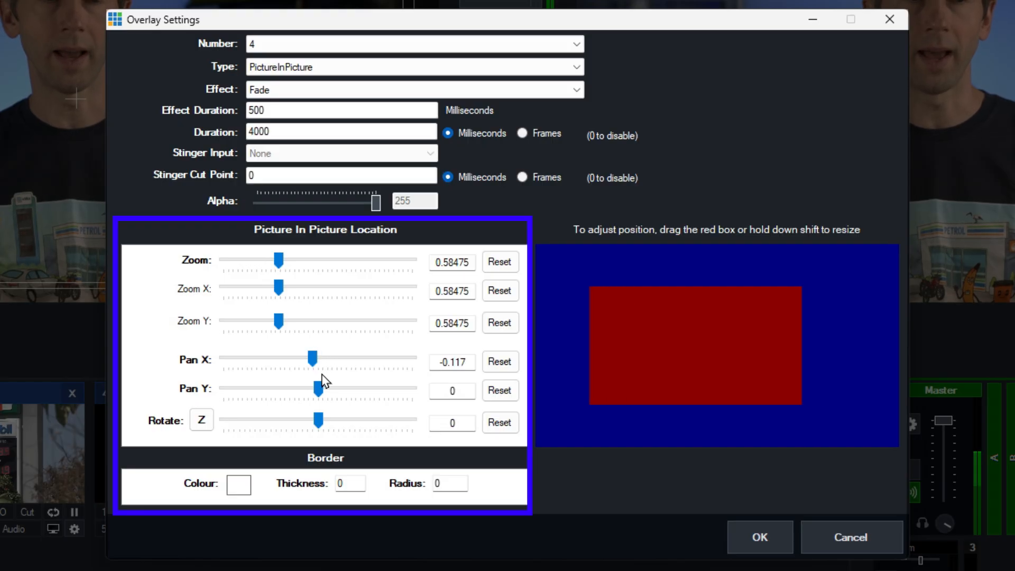
left_click_drag(317, 390, 304, 390)
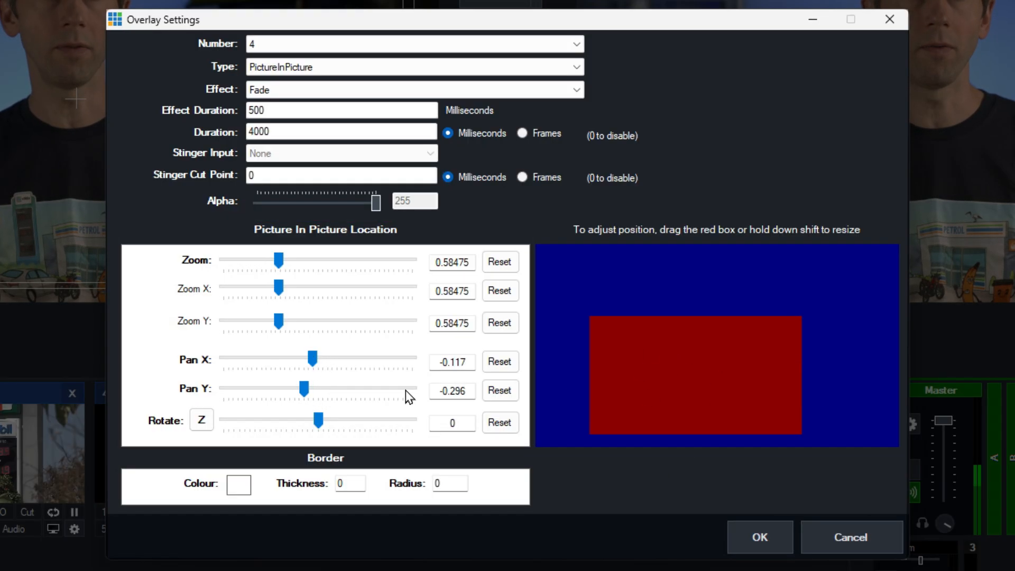
left_click(200, 419)
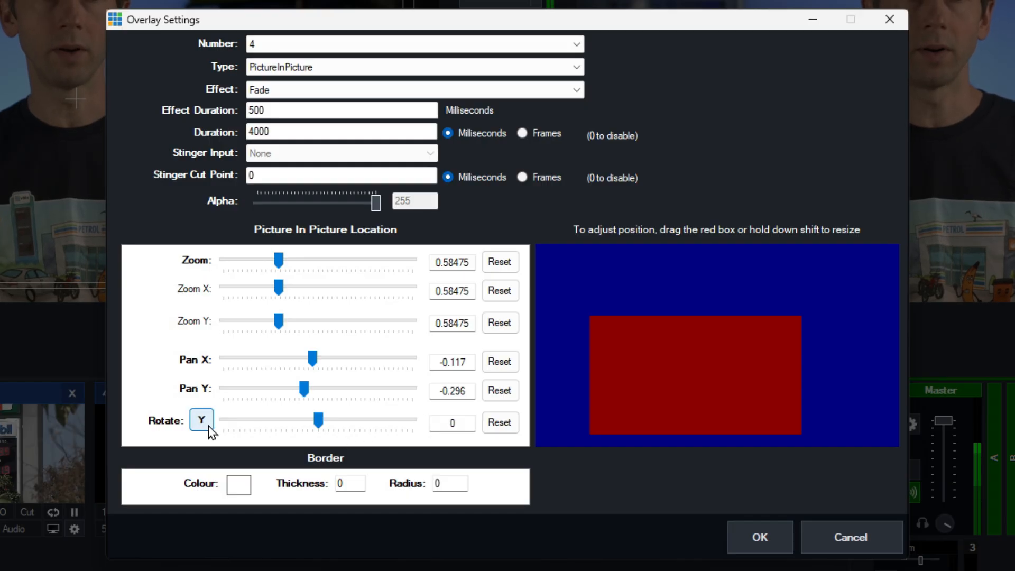
left_click(200, 420)
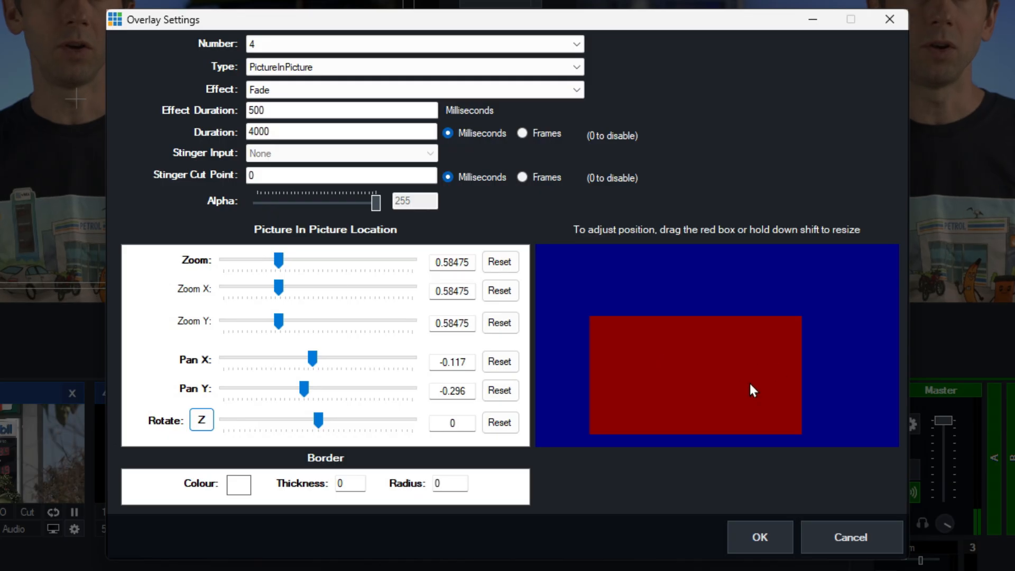
Step: Shrink the red PiP box to about 30% and place it in the bottom-left corner
left_click_drag(753, 390, 725, 333)
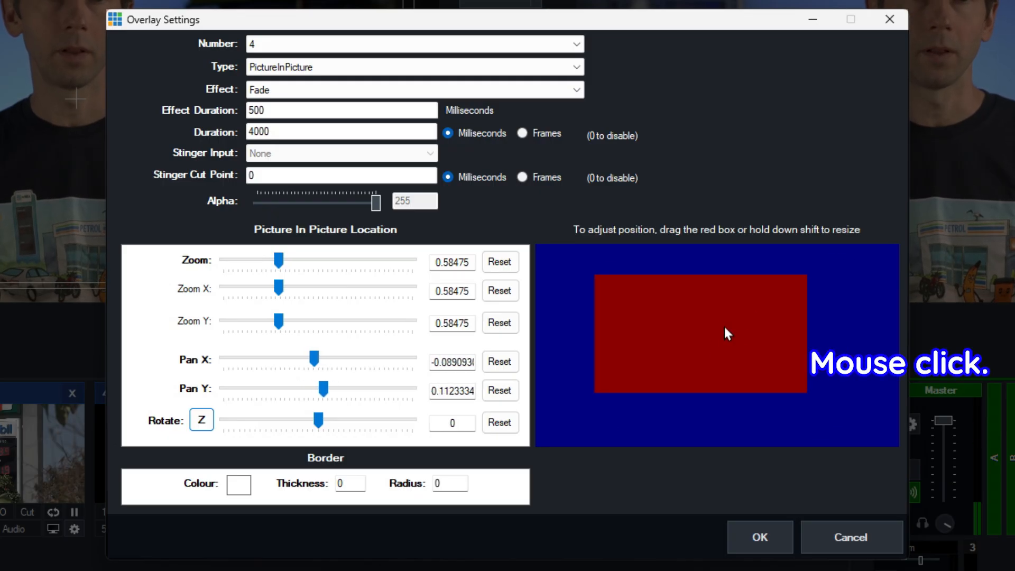
left_click_drag(725, 333, 748, 347)
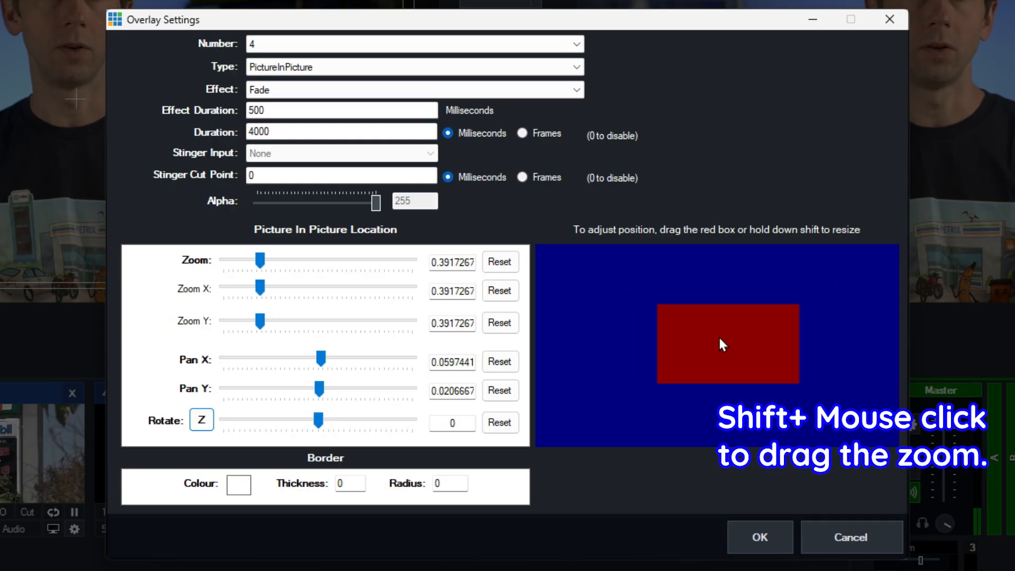
left_click_drag(722, 343, 620, 388)
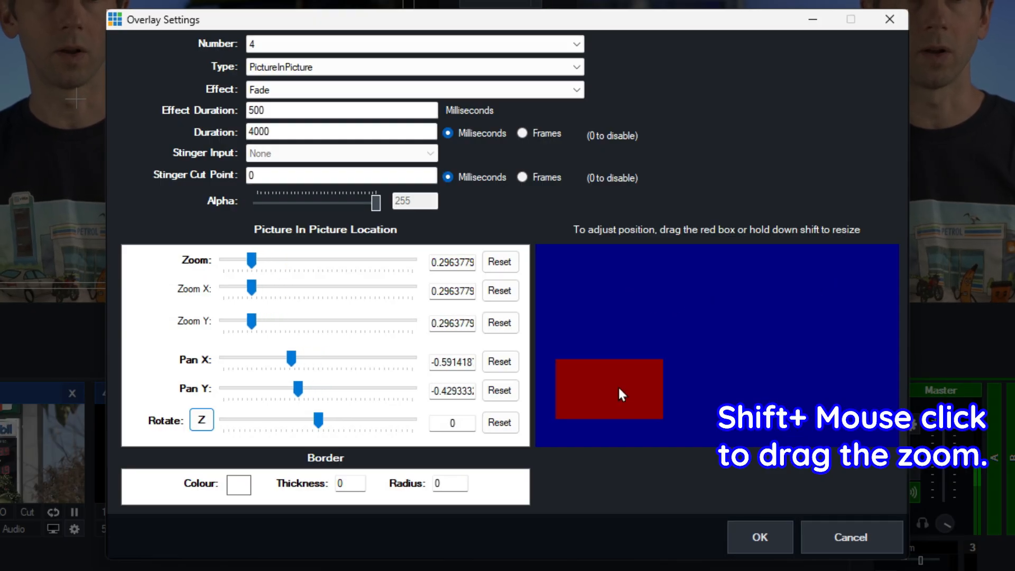
left_click_drag(619, 394, 613, 415)
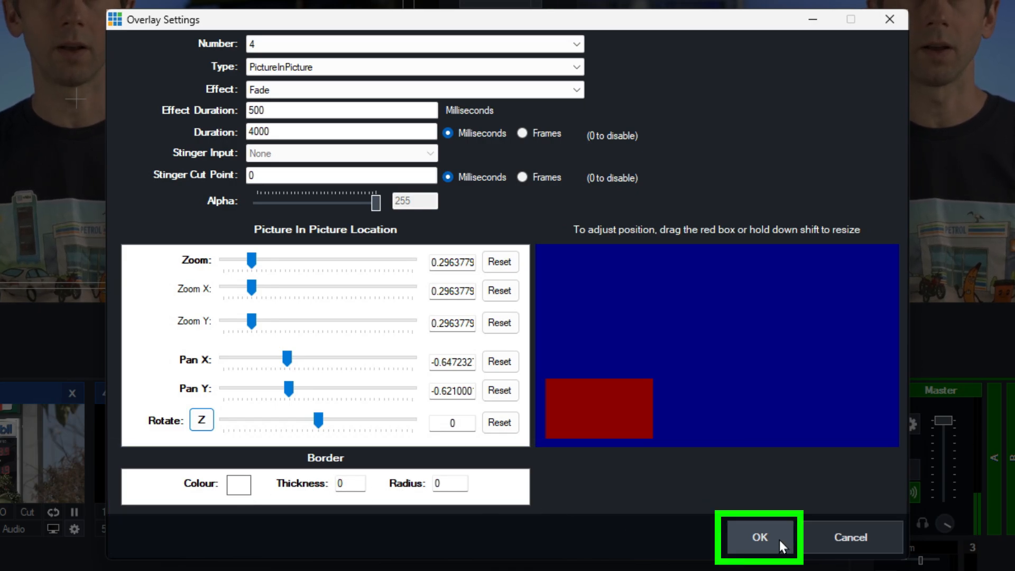
Step: Save the overlay settings and trigger Petrol Cam 1 on overlay 4 over the live Cam
left_click(758, 537)
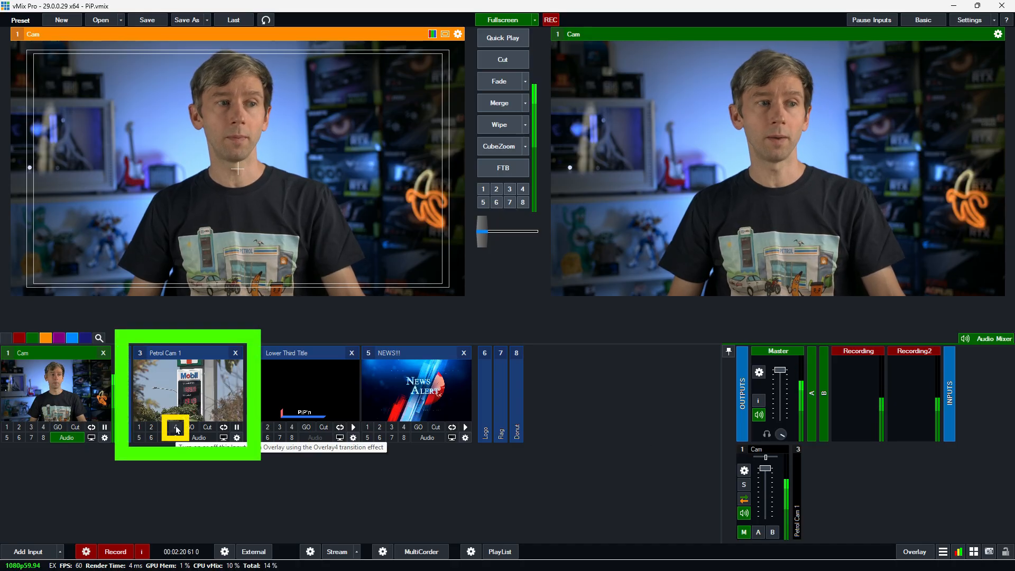
left_click(174, 427)
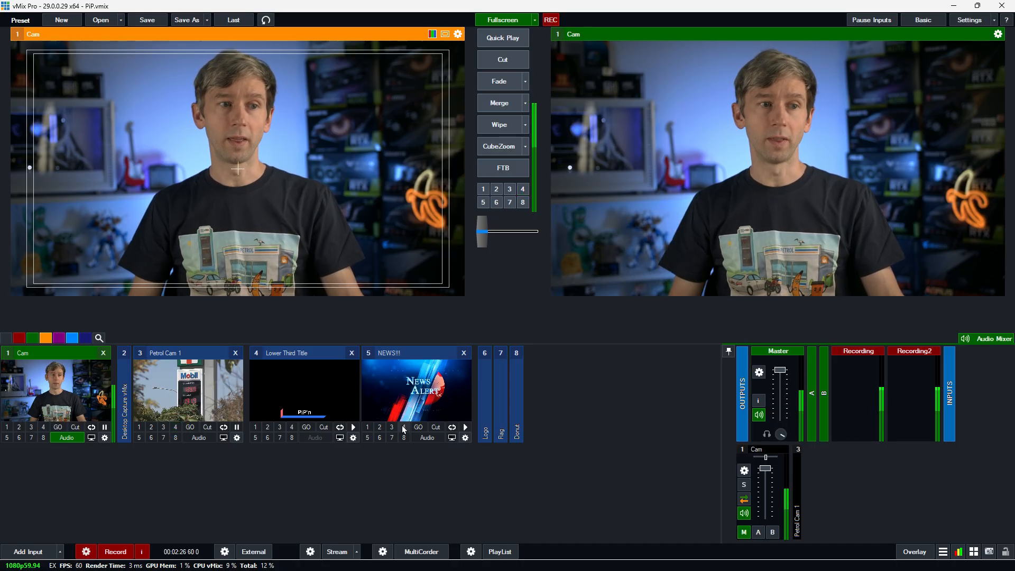
left_click(404, 426)
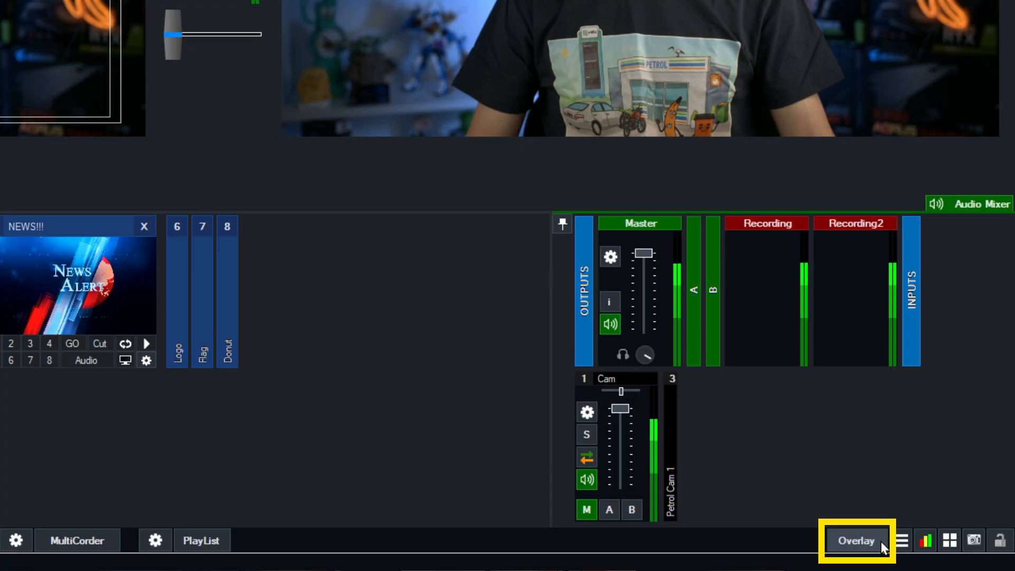
Step: Set overlay 4's duration to 0 so the Petrol Cam 1 PiP stays on without timing out
left_click(855, 540)
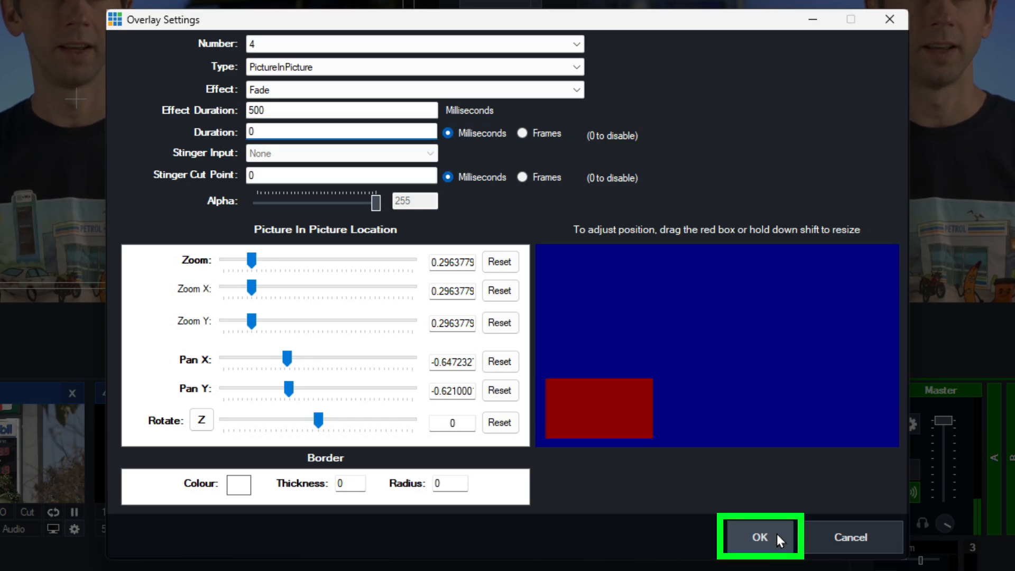
left_click(759, 537)
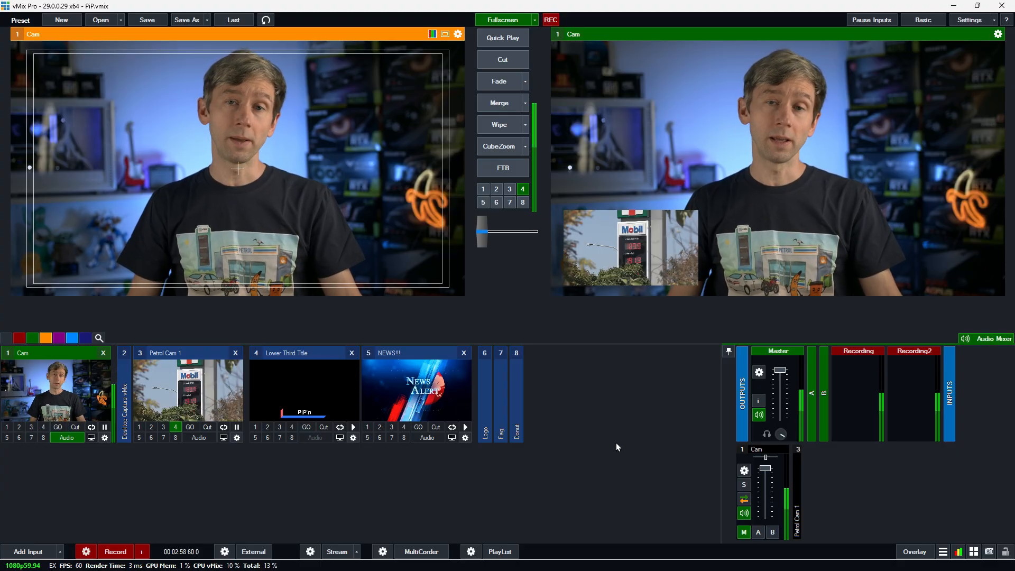
Step: Take the Petrol Cam 1 overlay off the output, leaving Cam live alone
right_click(174, 427)
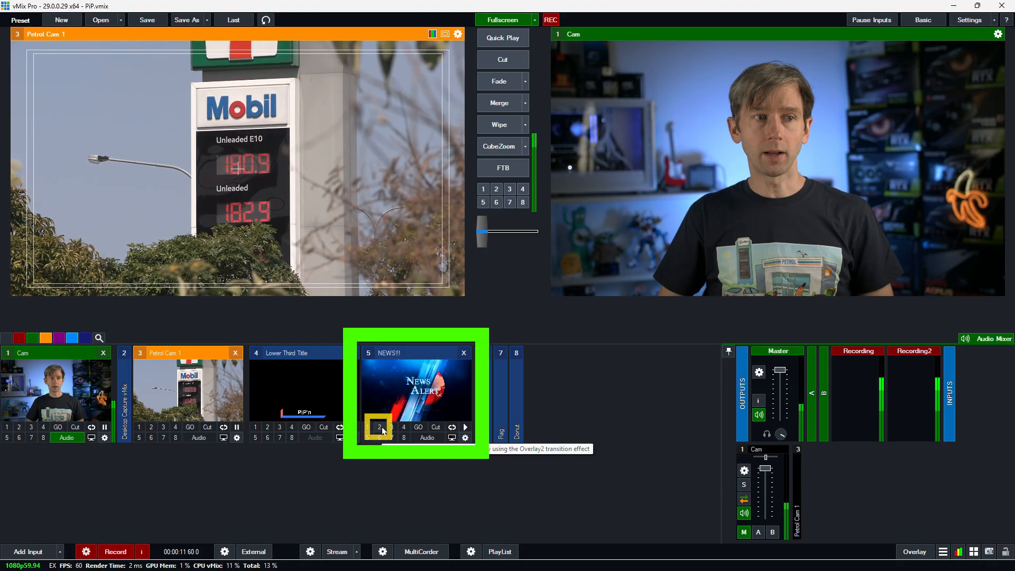
Step: Add NEWS!!! on overlay 2 to the Petrol Cam 1 preview and cut it live
right_click(378, 427)
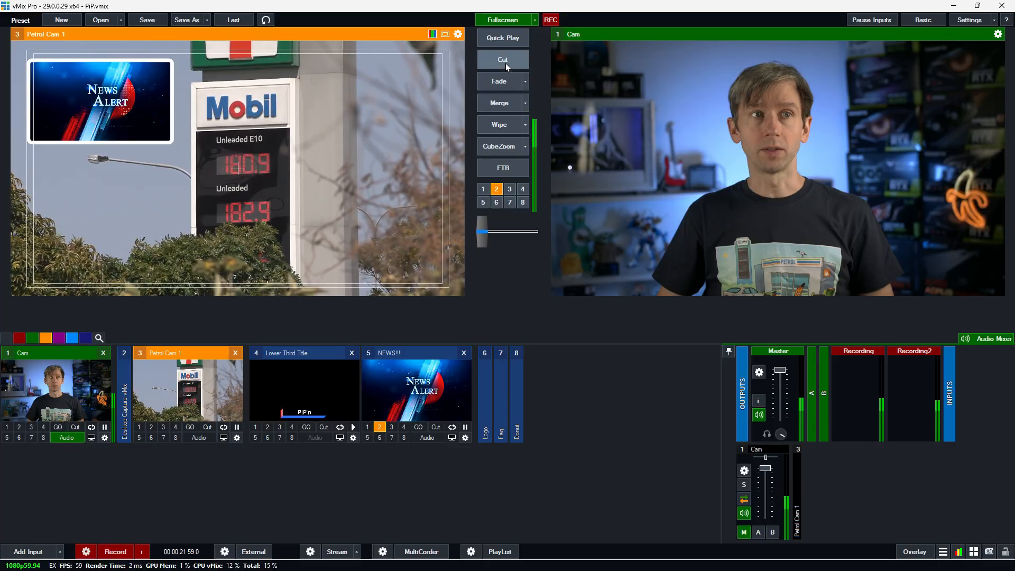
left_click(503, 59)
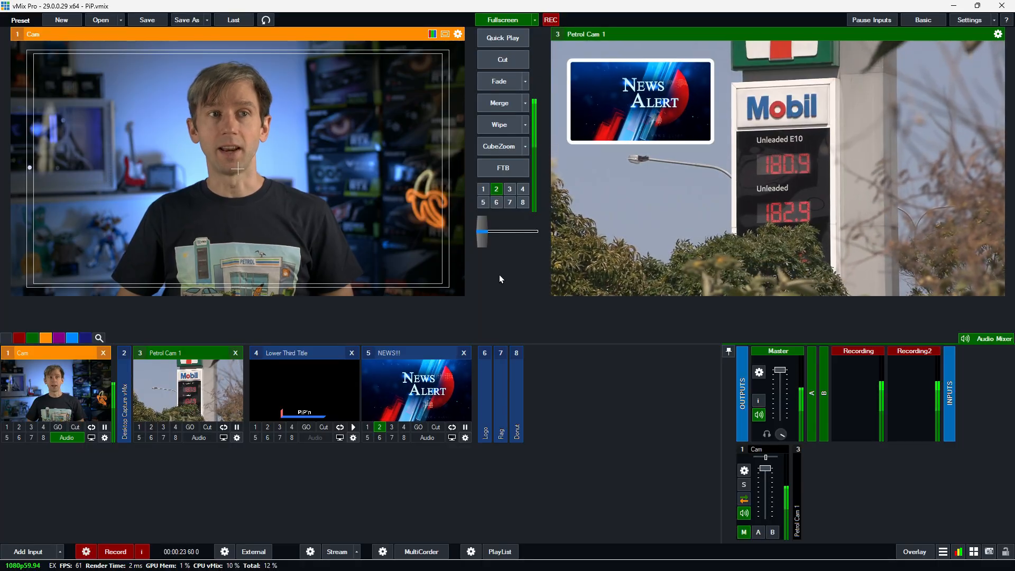
left_click(379, 426)
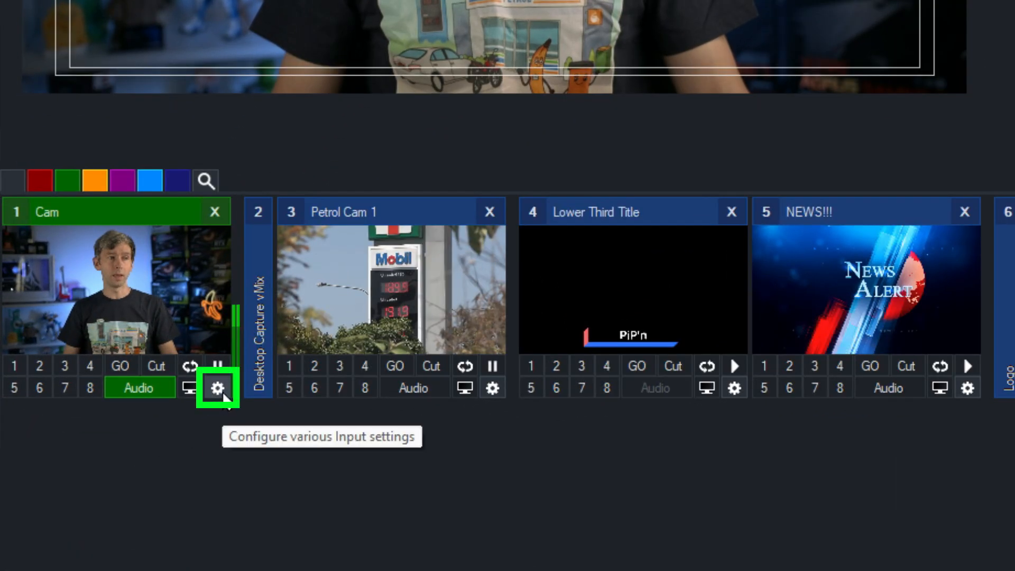
Step: Put Petrol Cam 1 on Cam's layer 3 and shrink it into a top-left inset
left_click(219, 388)
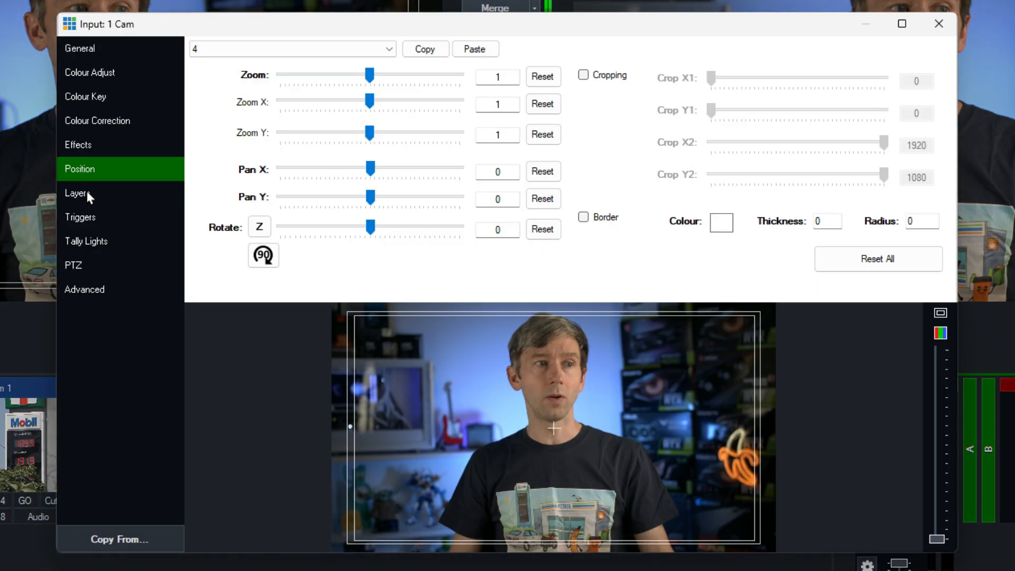
left_click(76, 192)
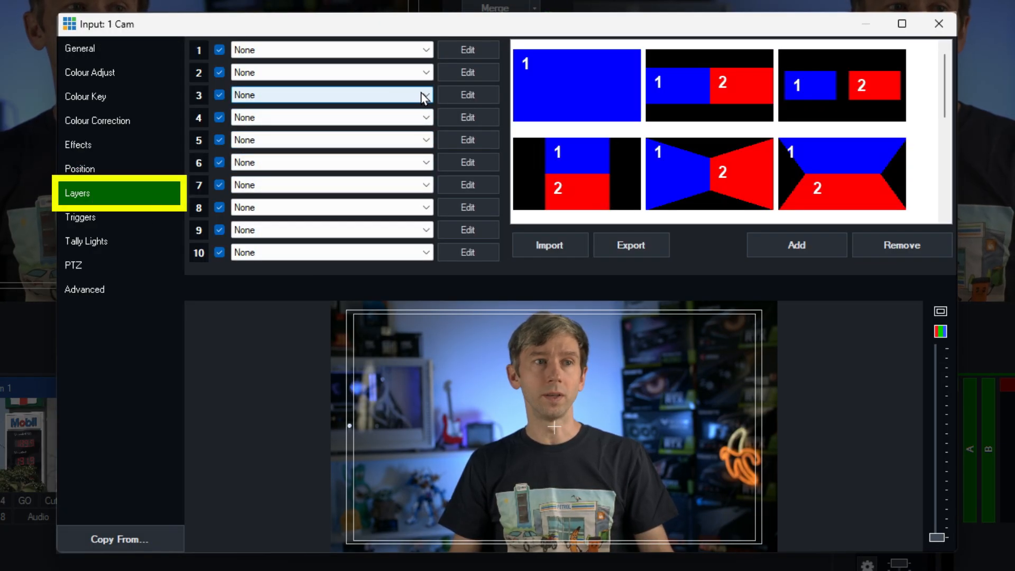
left_click(331, 94)
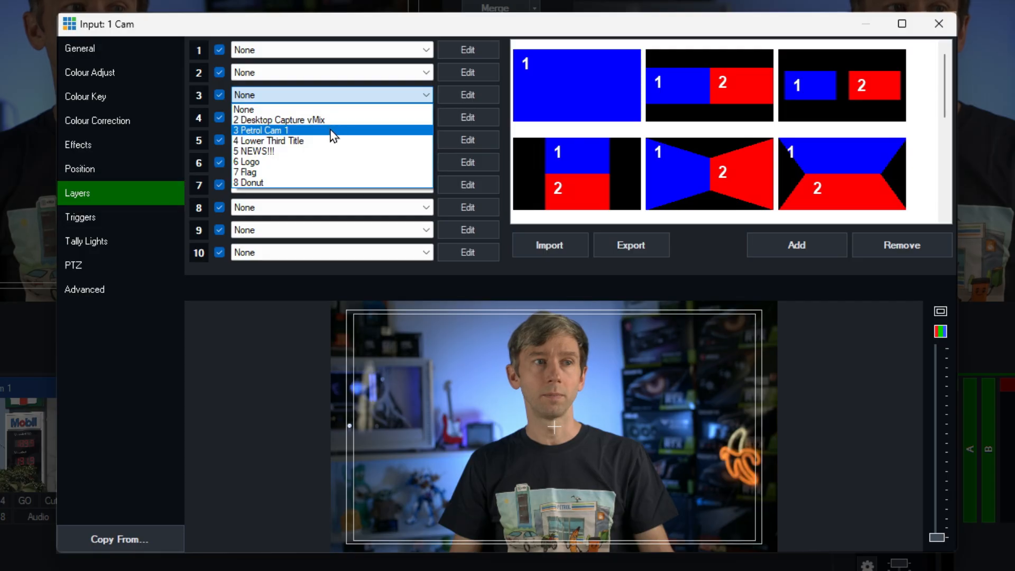
left_click(261, 130)
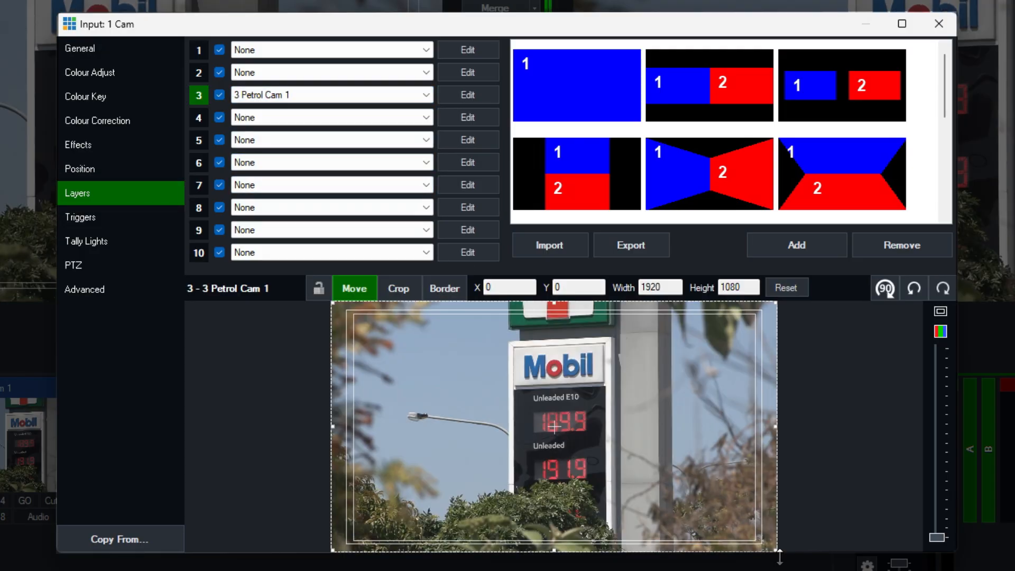
left_click_drag(754, 546, 608, 446)
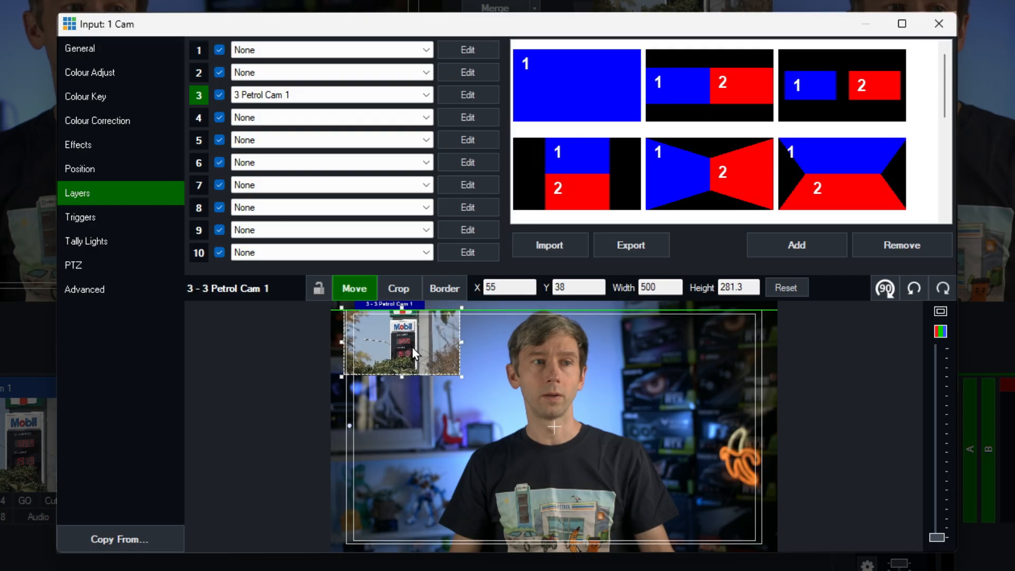
left_click_drag(399, 343, 406, 343)
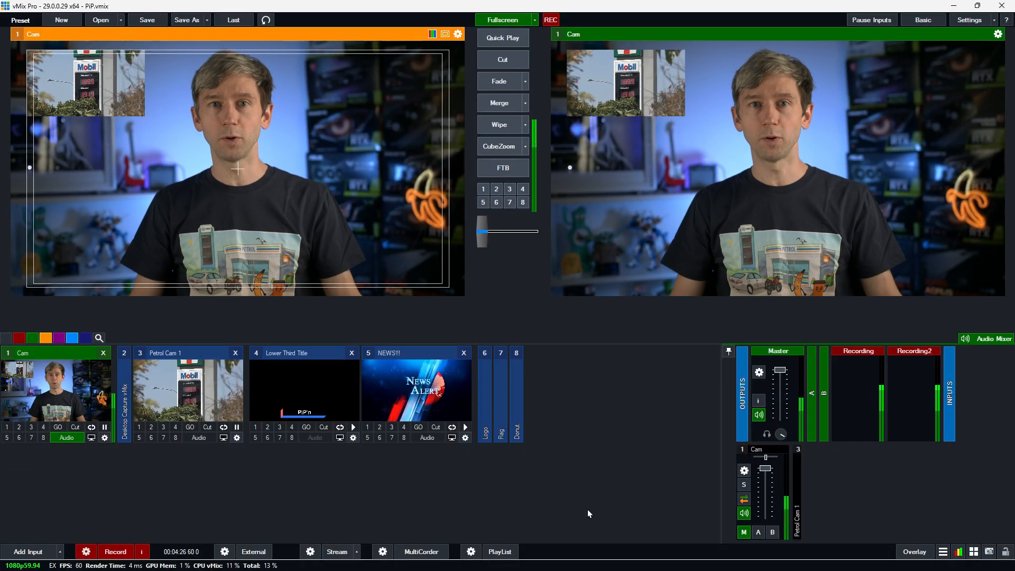
mouse_move(668, 489)
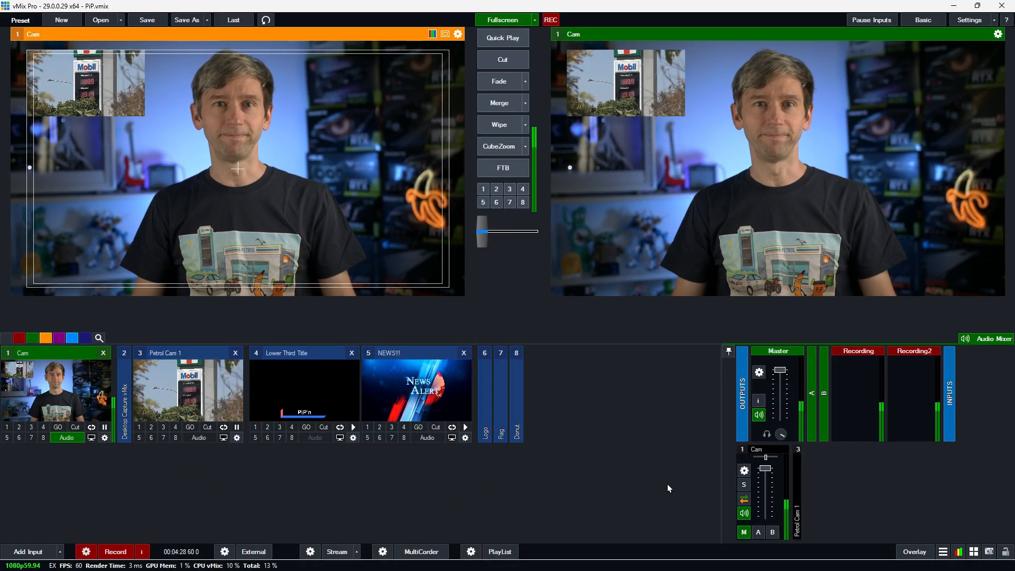
Step: Clear Petrol Cam 1 from Cam's layers again so Cam shows only the presenter
left_click(104, 437)
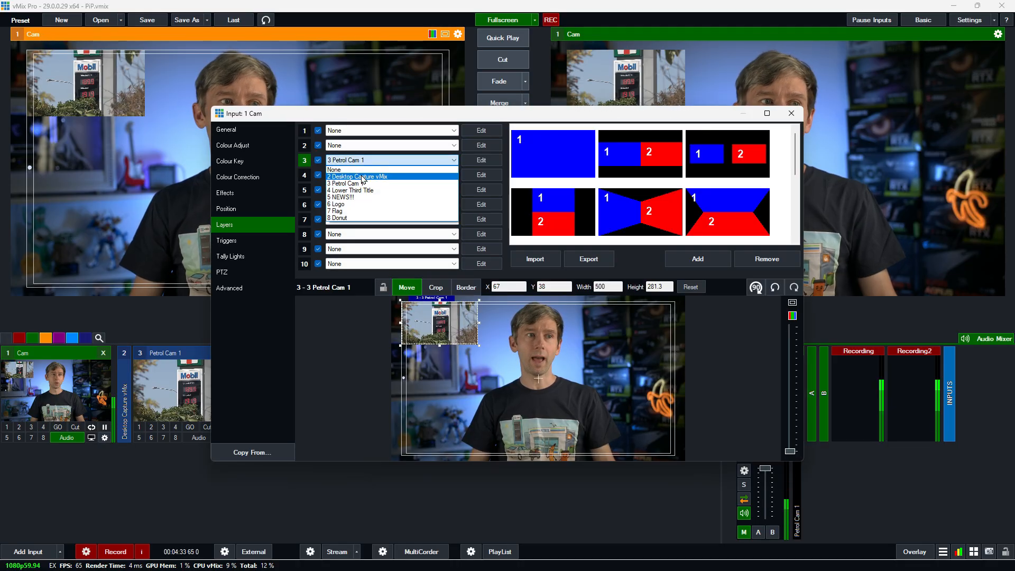
left_click(791, 113)
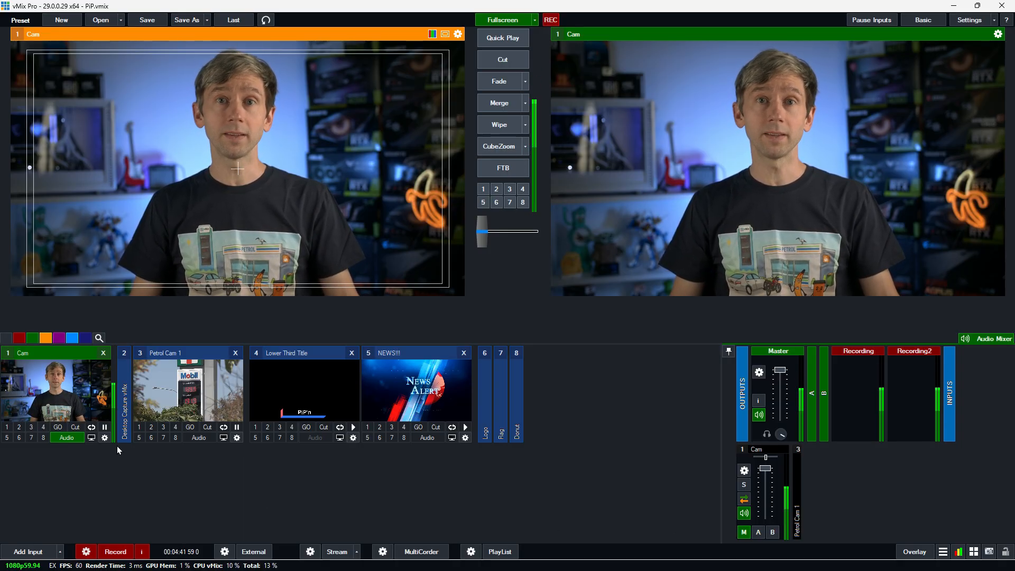
Step: Create a Virtual - Cam input with Petrol Cam 1 on layer 3 as a top-left inset
right_click(104, 437)
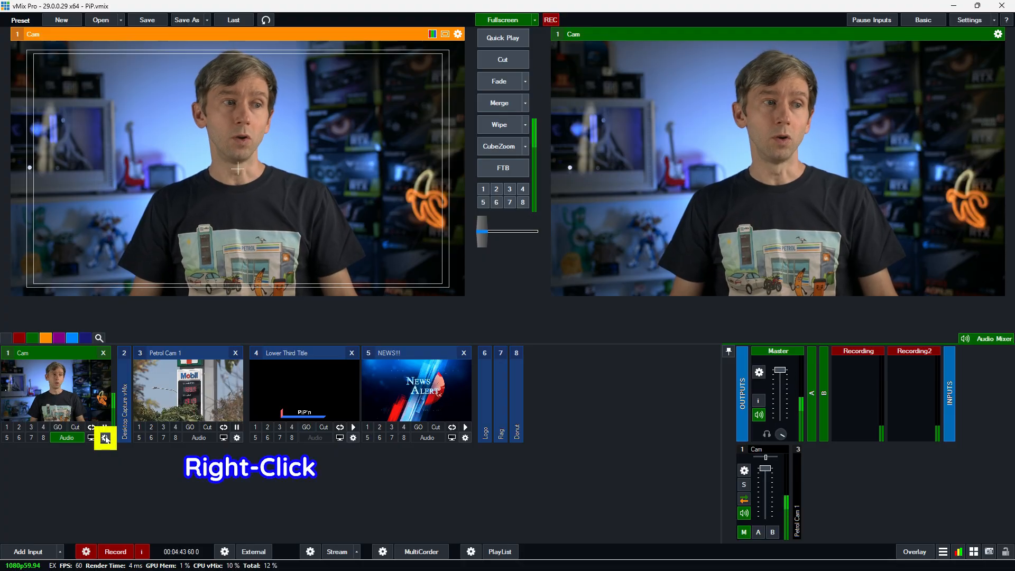
right_click(105, 438)
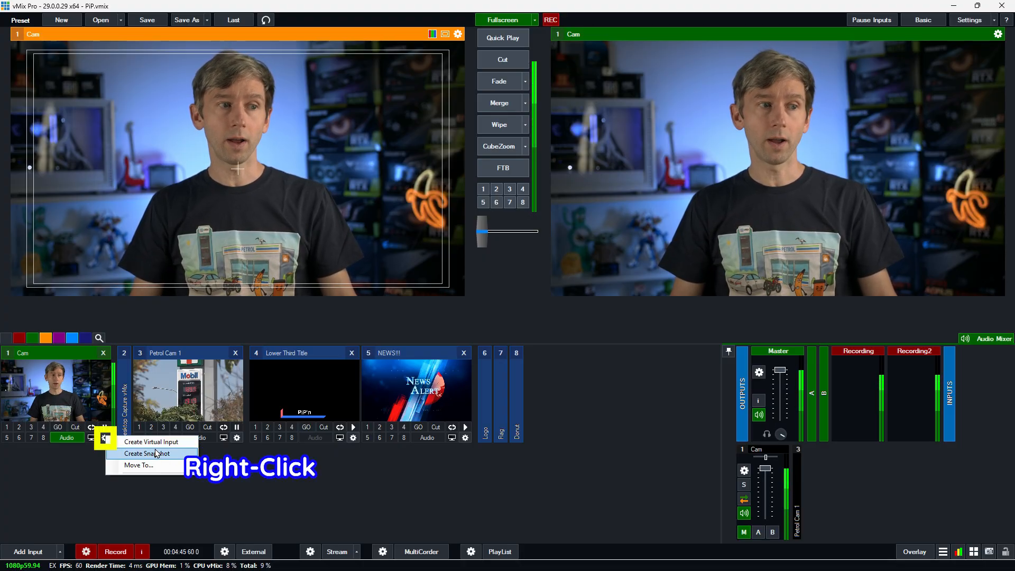
left_click(151, 442)
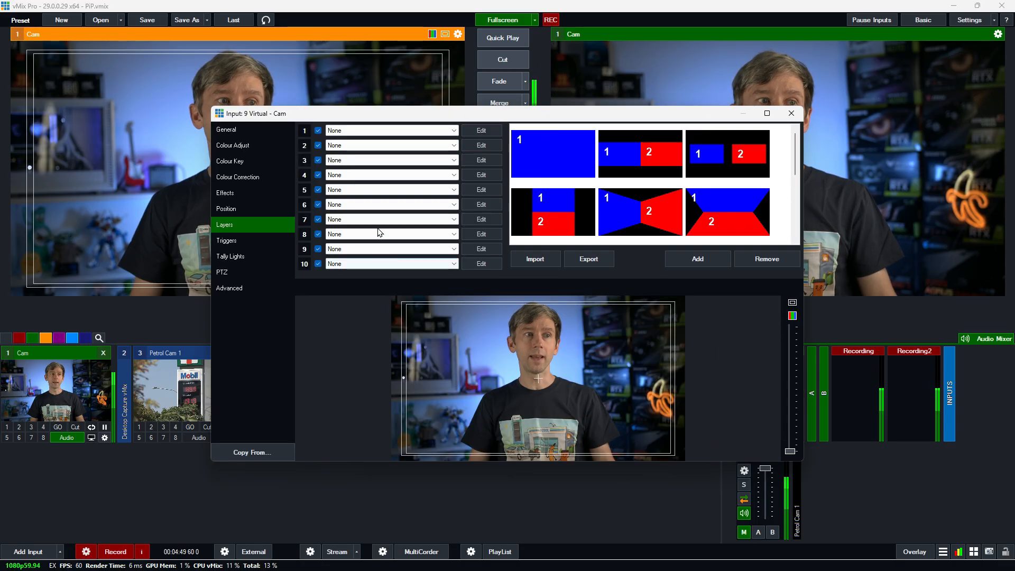
left_click(390, 160)
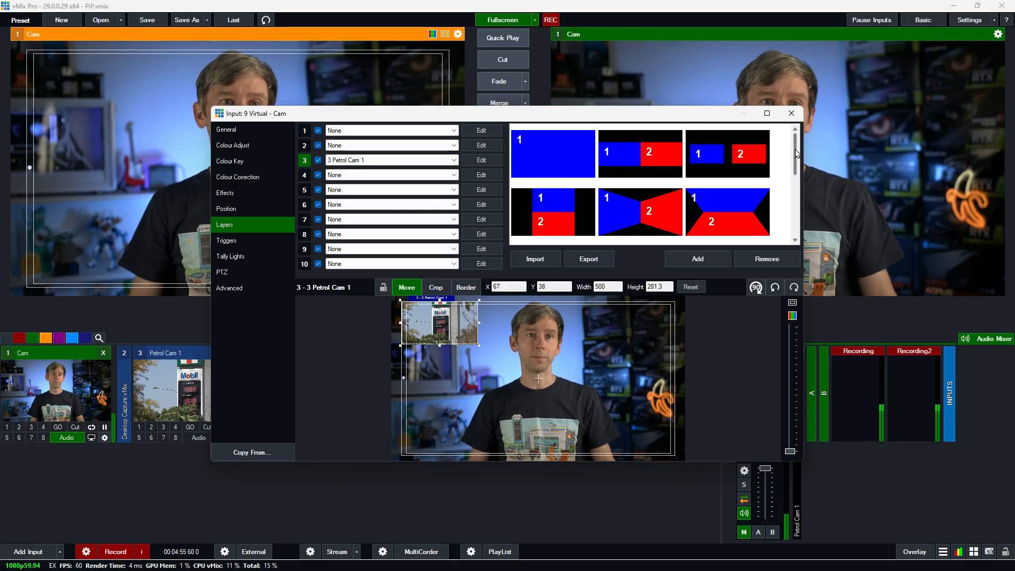
left_click(791, 113)
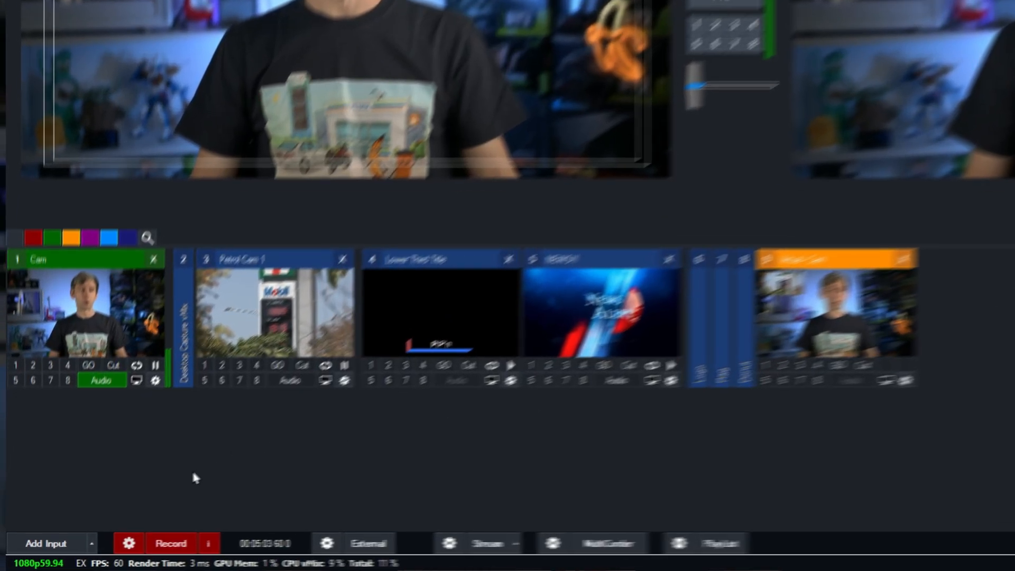
left_click(106, 540)
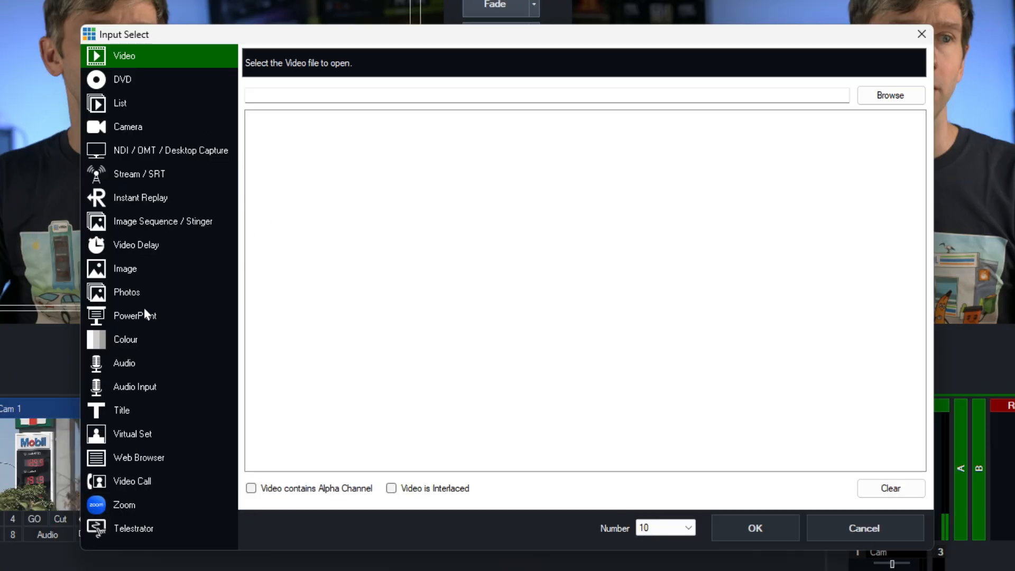
Step: Add a transparent Colour input (input 10) and bring up its input settings
left_click(125, 340)
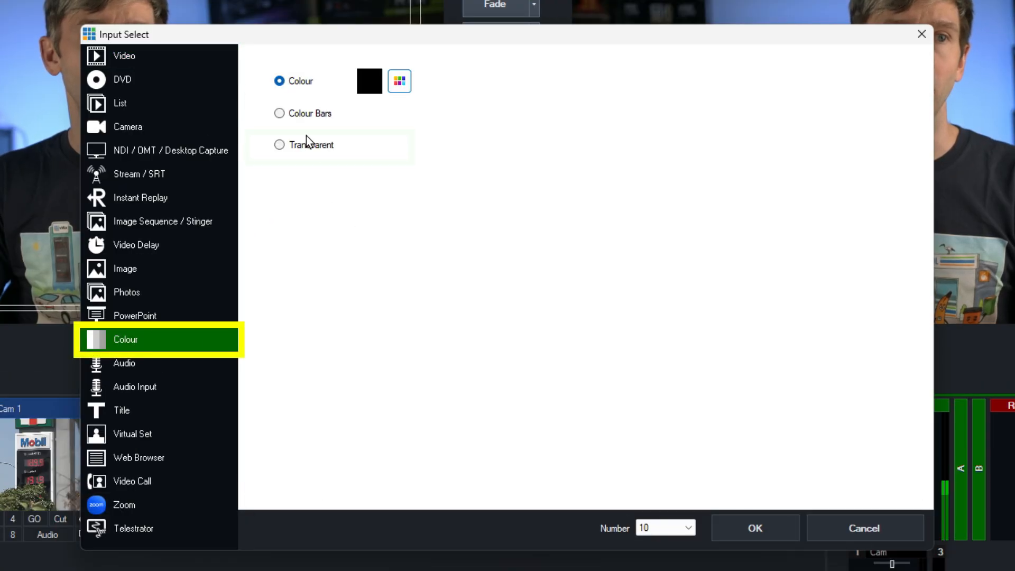
left_click(279, 145)
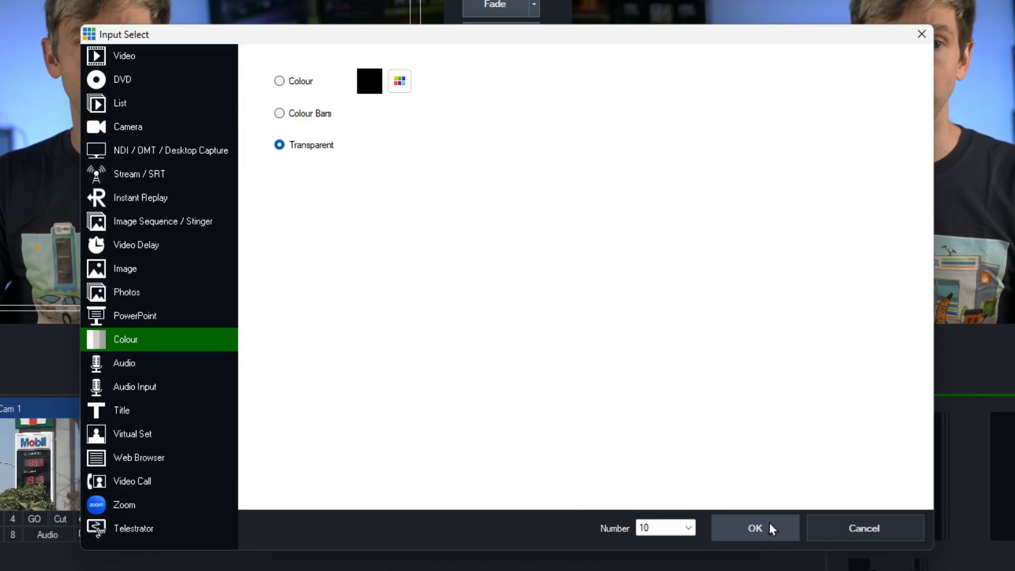
left_click(754, 527)
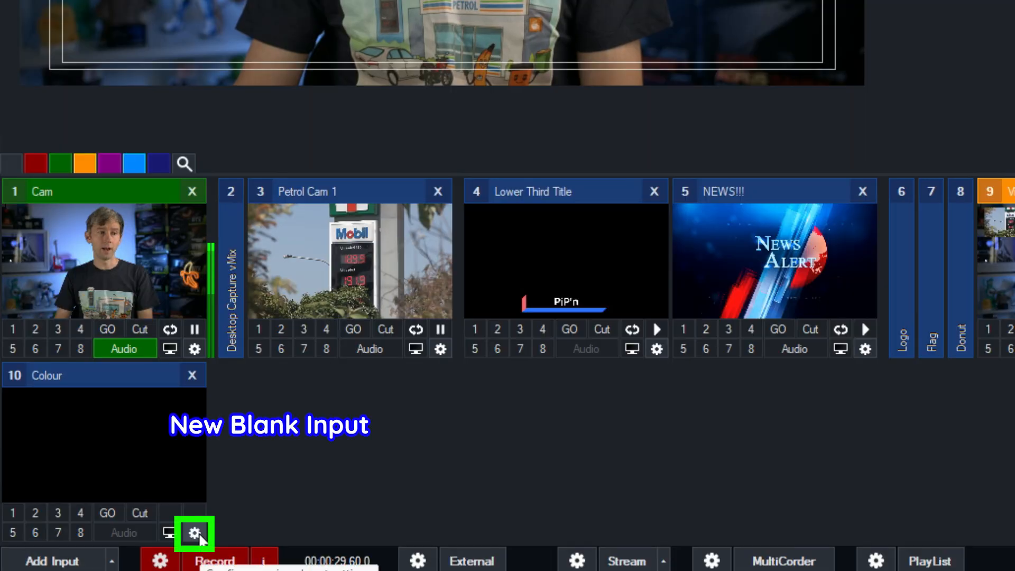
left_click(192, 531)
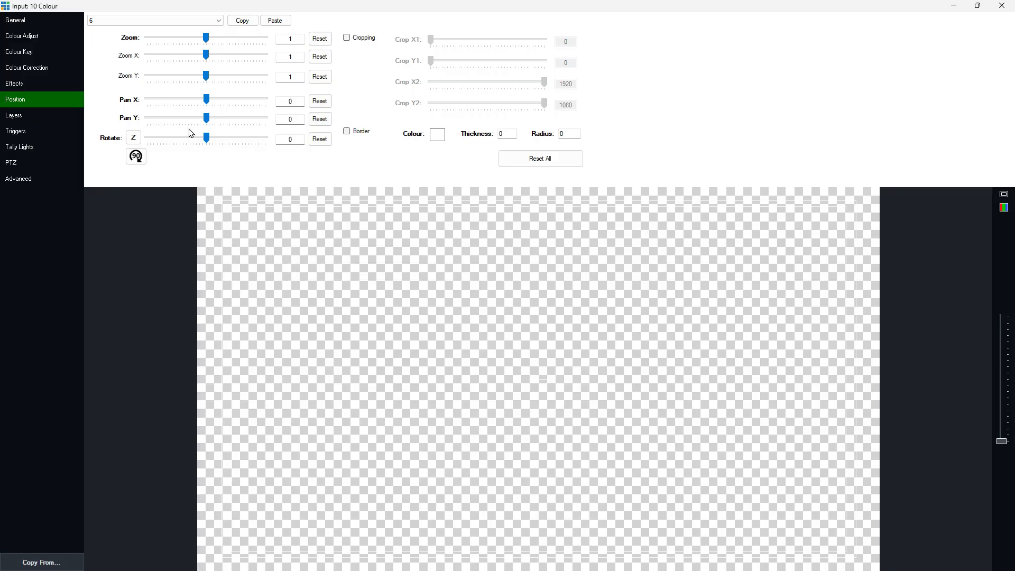
Step: Place Petrol Cam 1 on layer 5 as a small top-left picture, then pick a source for layer 7
left_click(14, 115)
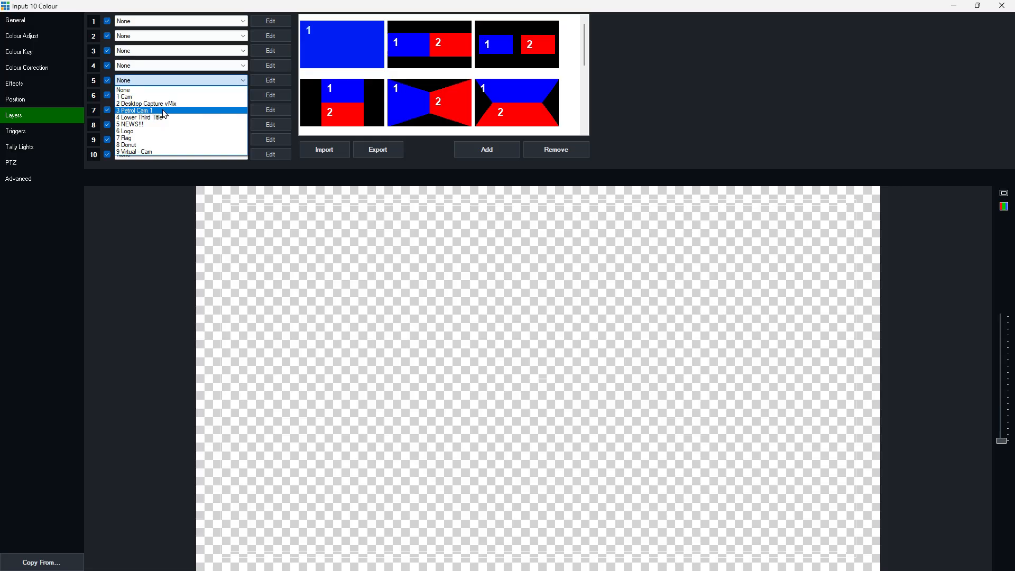
left_click(135, 110)
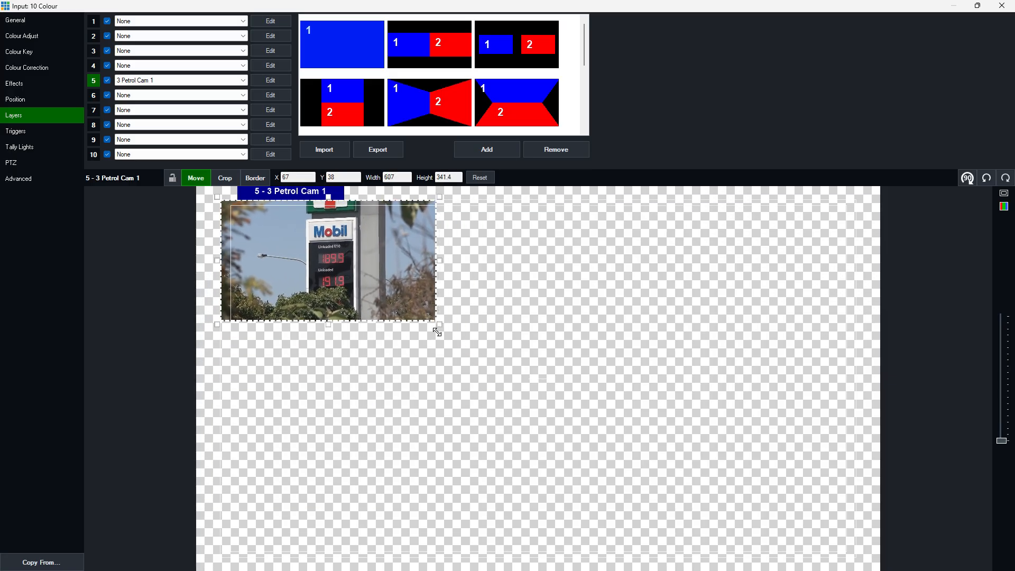
left_click_drag(439, 325, 402, 305)
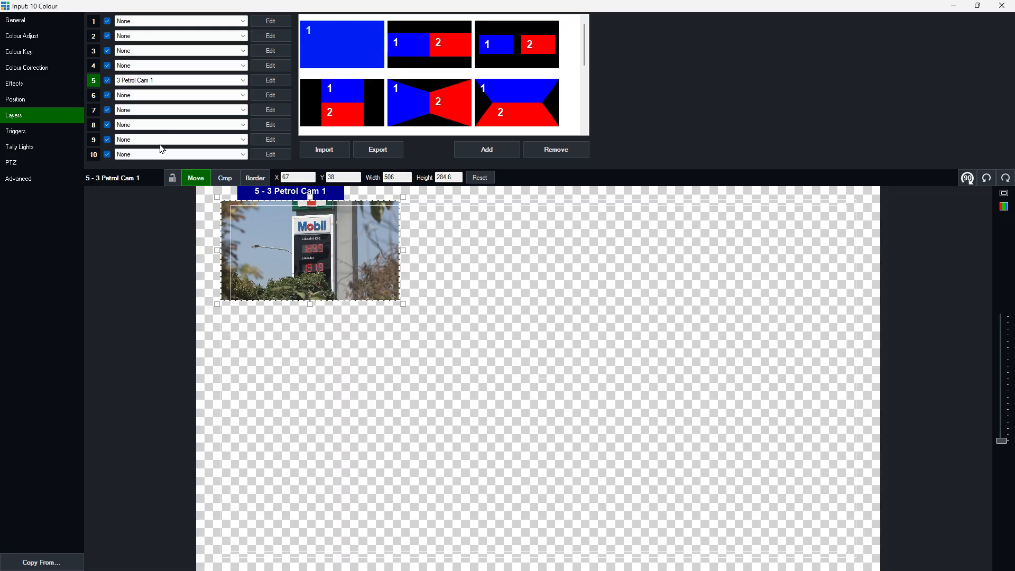
left_click(179, 109)
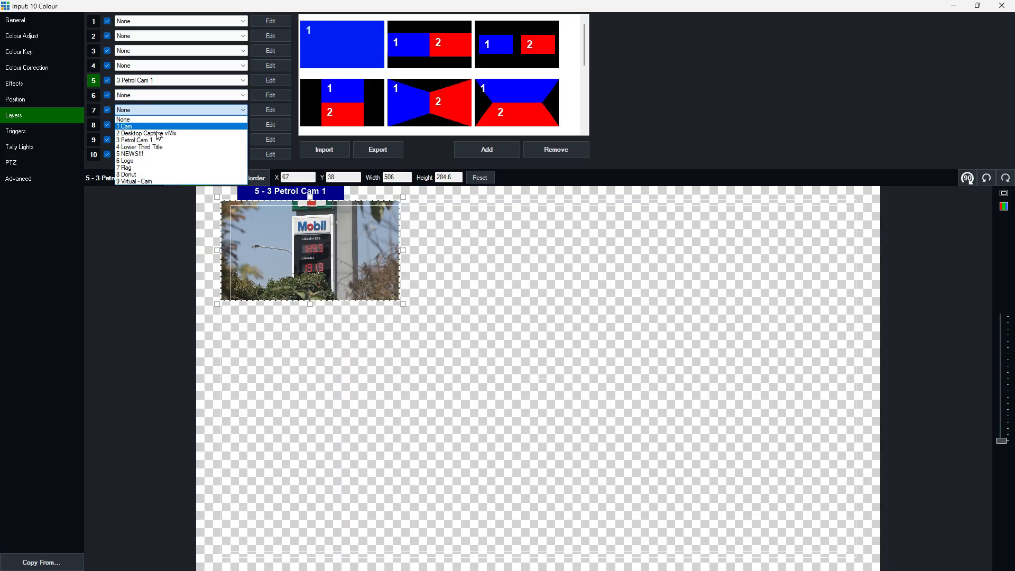
mouse_move(154, 157)
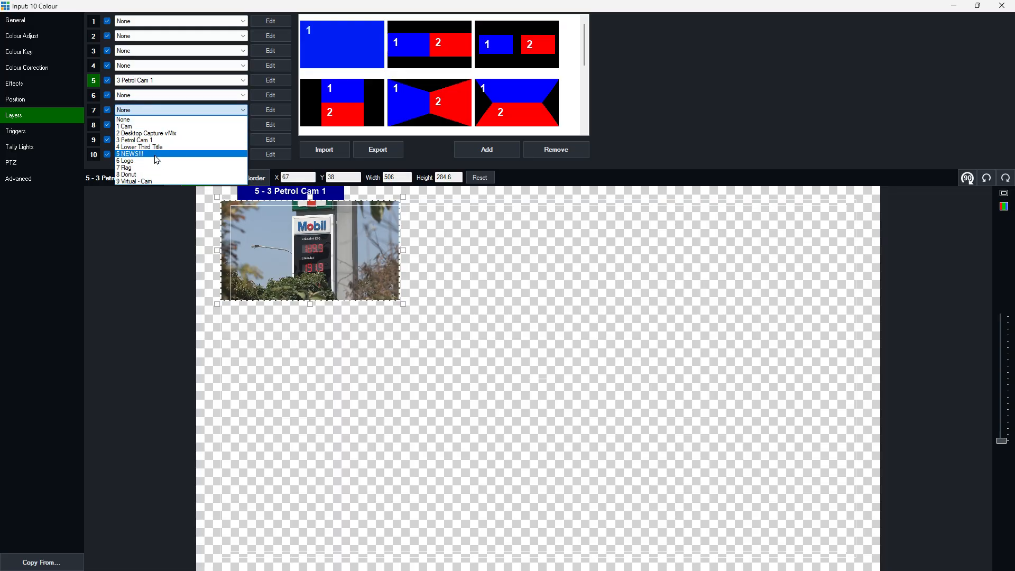
Step: Place NEWS!!! on layer 7 as a small top-right picture and close the input settings
left_click(129, 155)
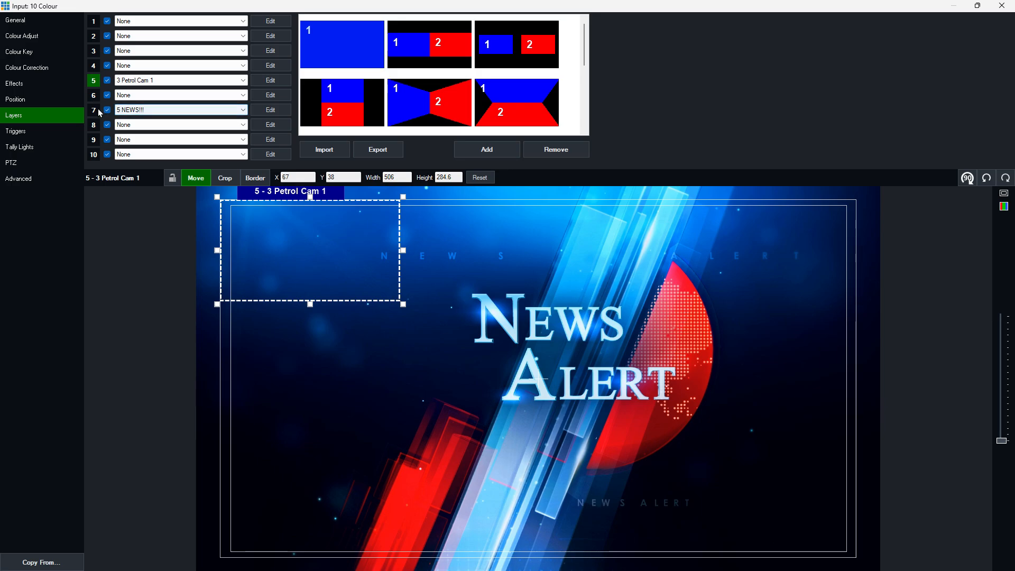
left_click(181, 109)
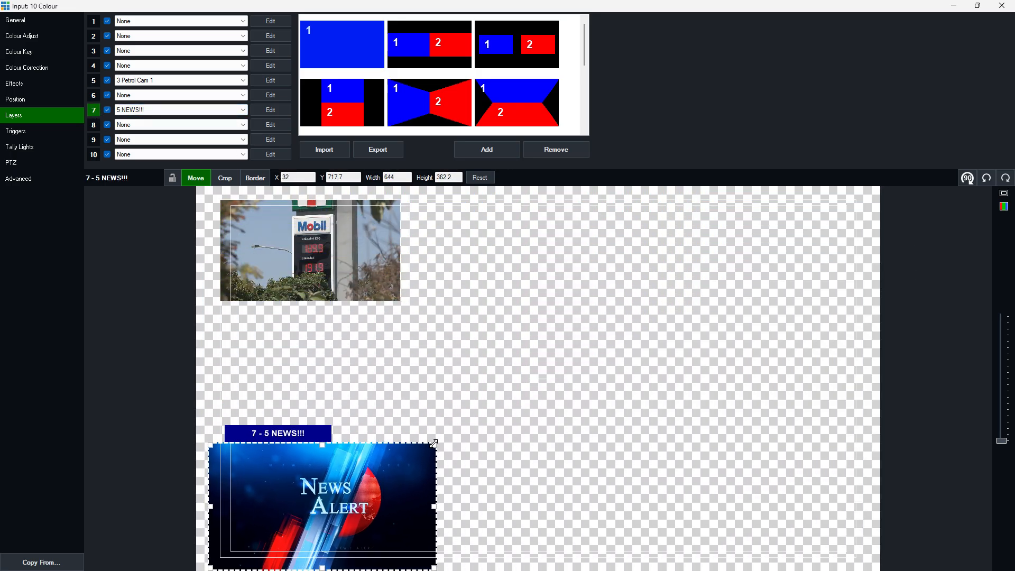
left_click_drag(321, 505, 754, 259)
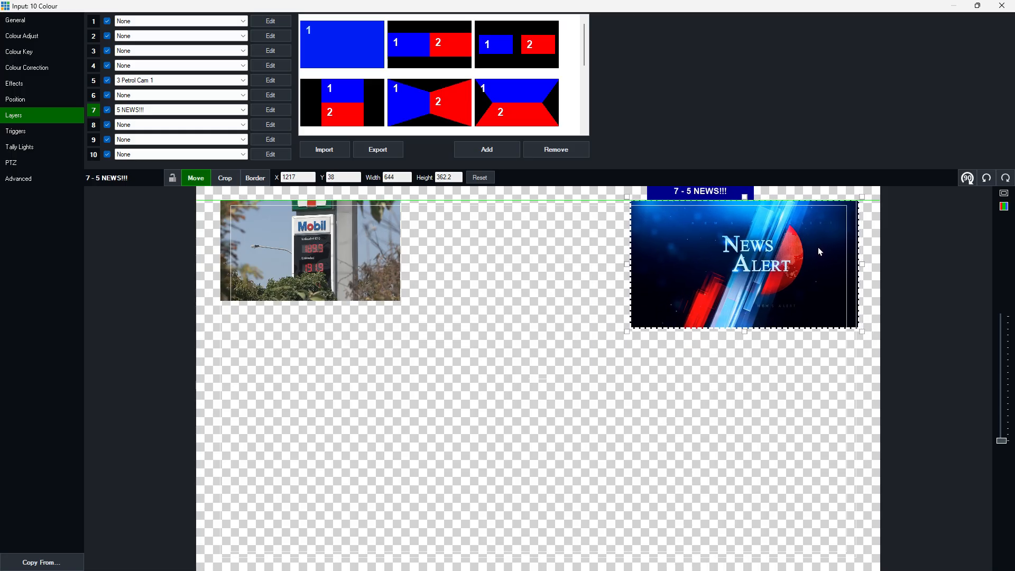
left_click_drag(818, 251, 822, 342)
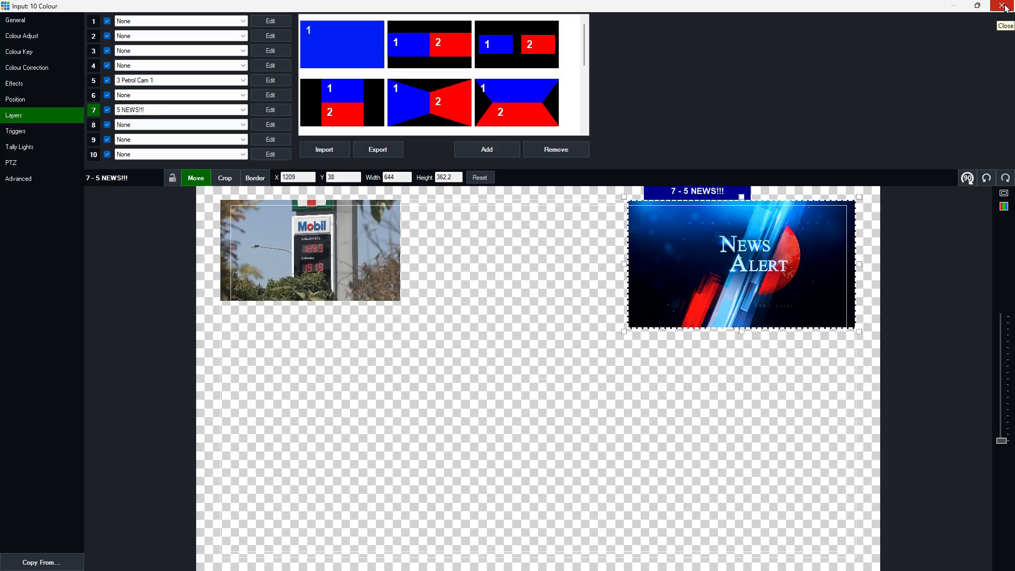
left_click(1005, 6)
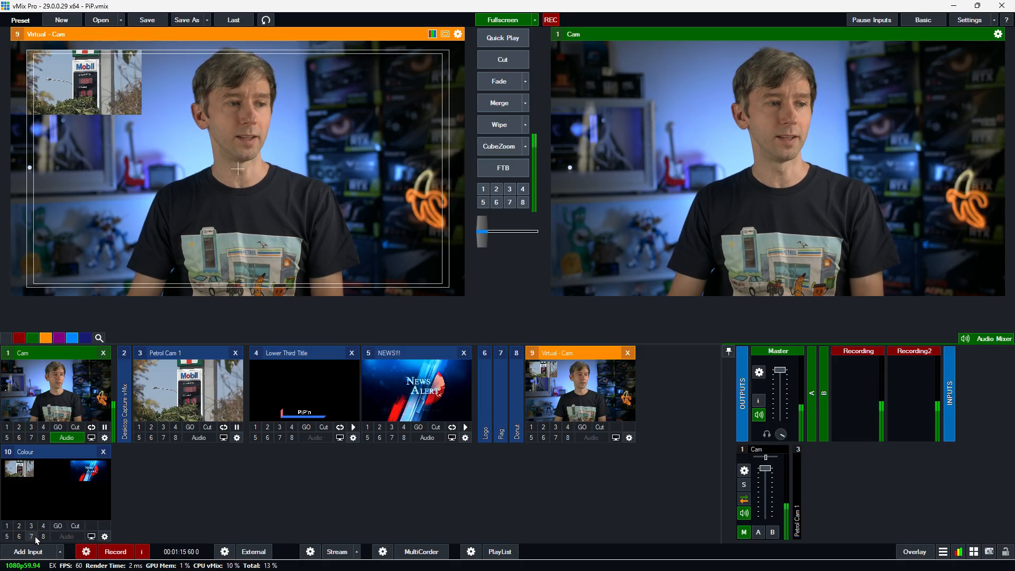
Step: Reopen the Colour input's settings via its gear icon
left_click(509, 202)
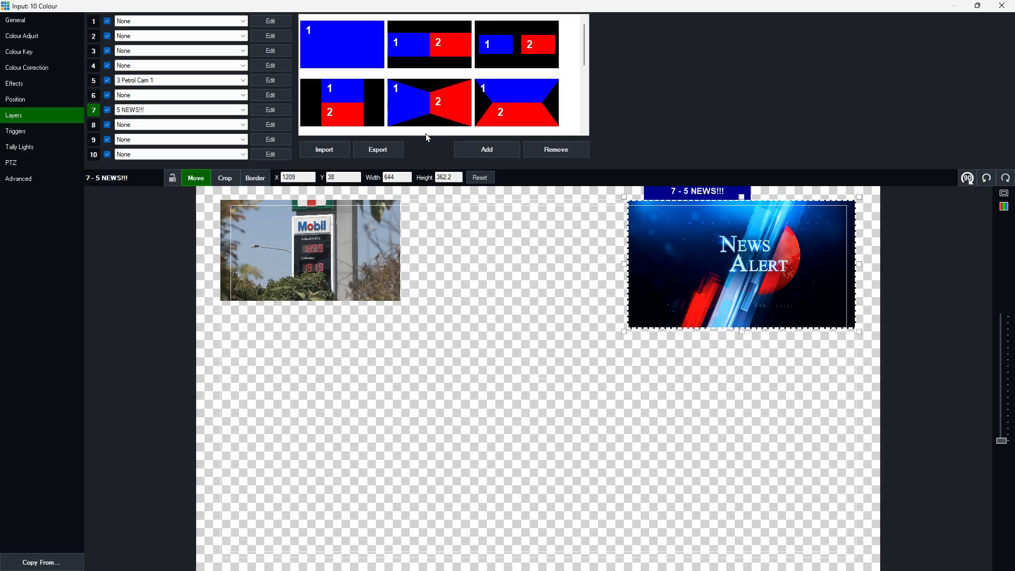
Step: Add the current picture arrangement as a new layout preset
left_click(486, 149)
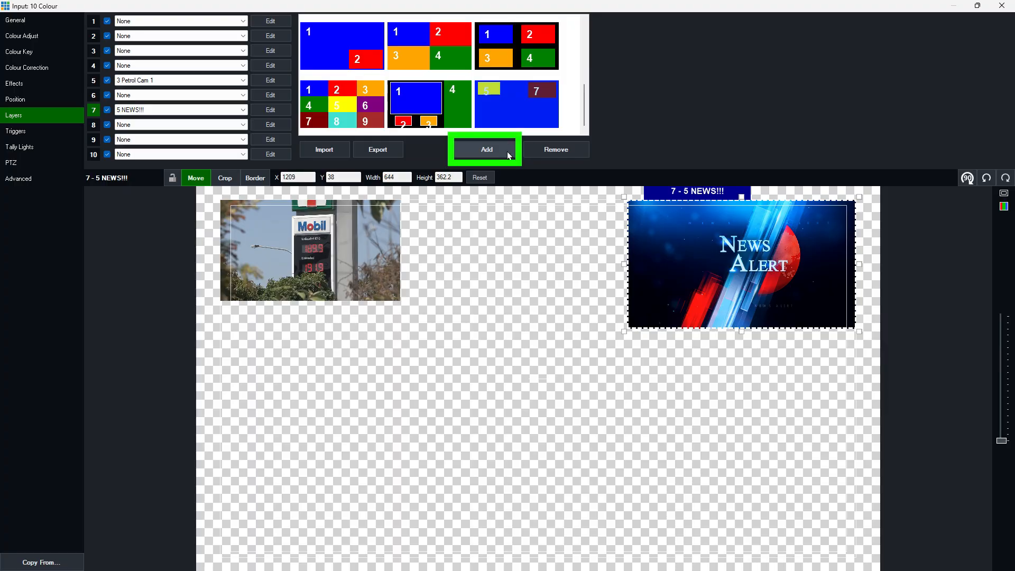
left_click(517, 104)
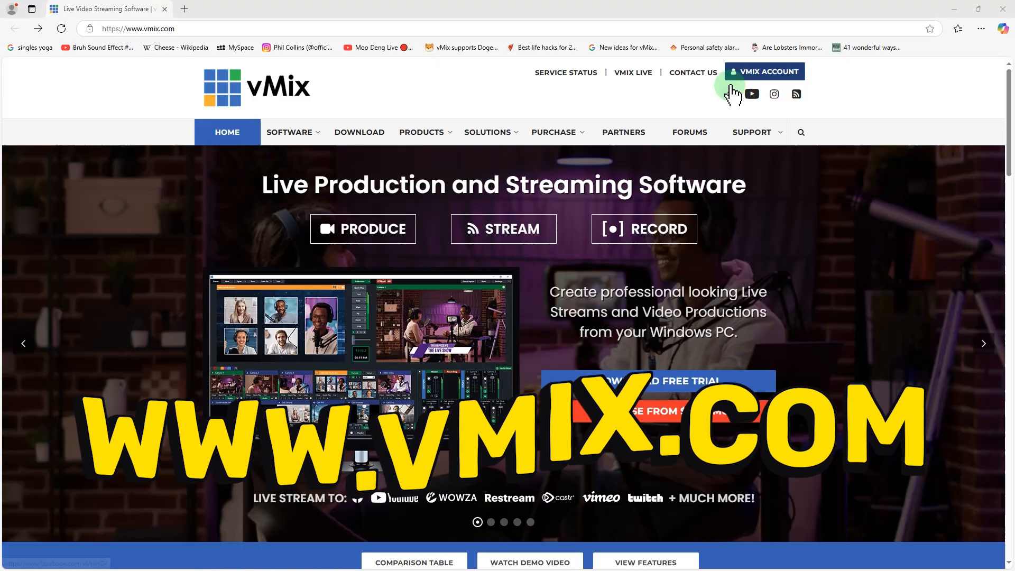
Step: Reach the Email Support contact form and enter the full name 'Jim Bo'
left_click(751, 132)
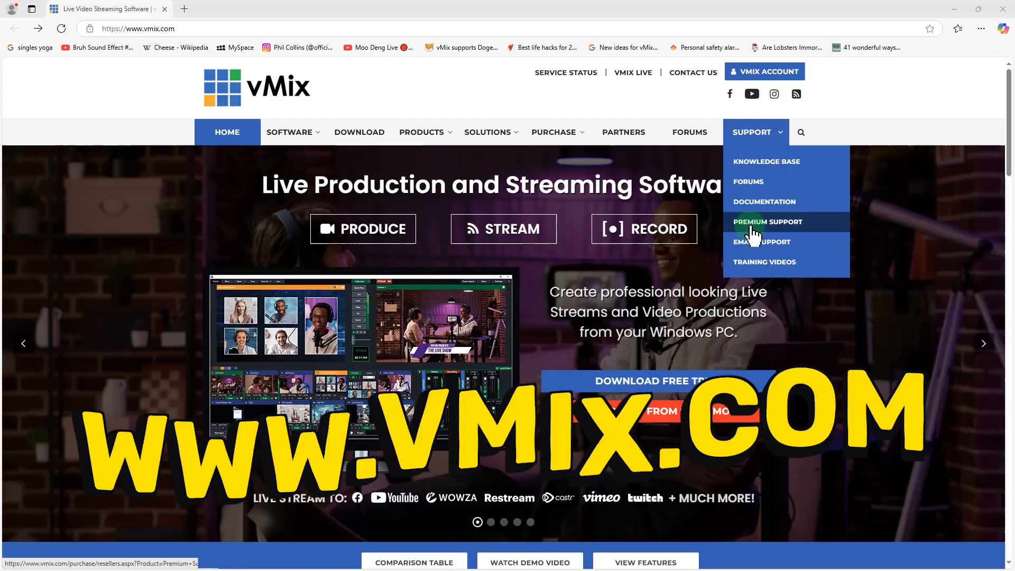
left_click(762, 241)
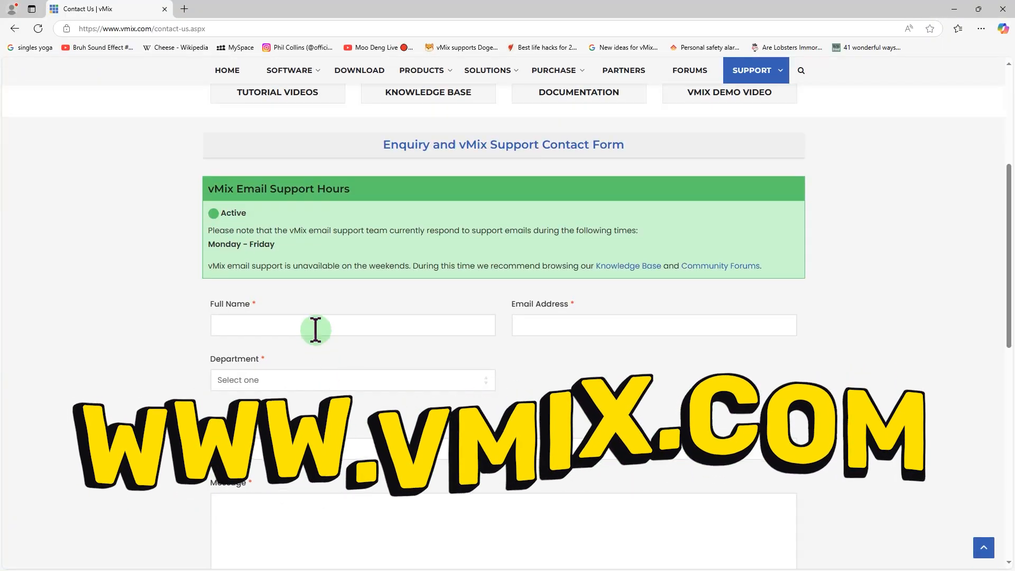
type("Jim Bo")
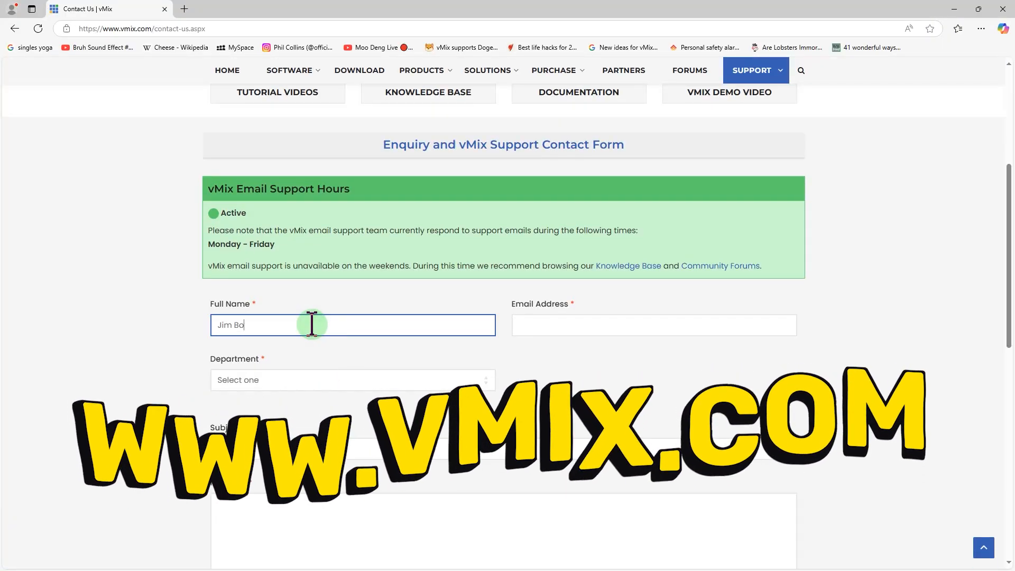